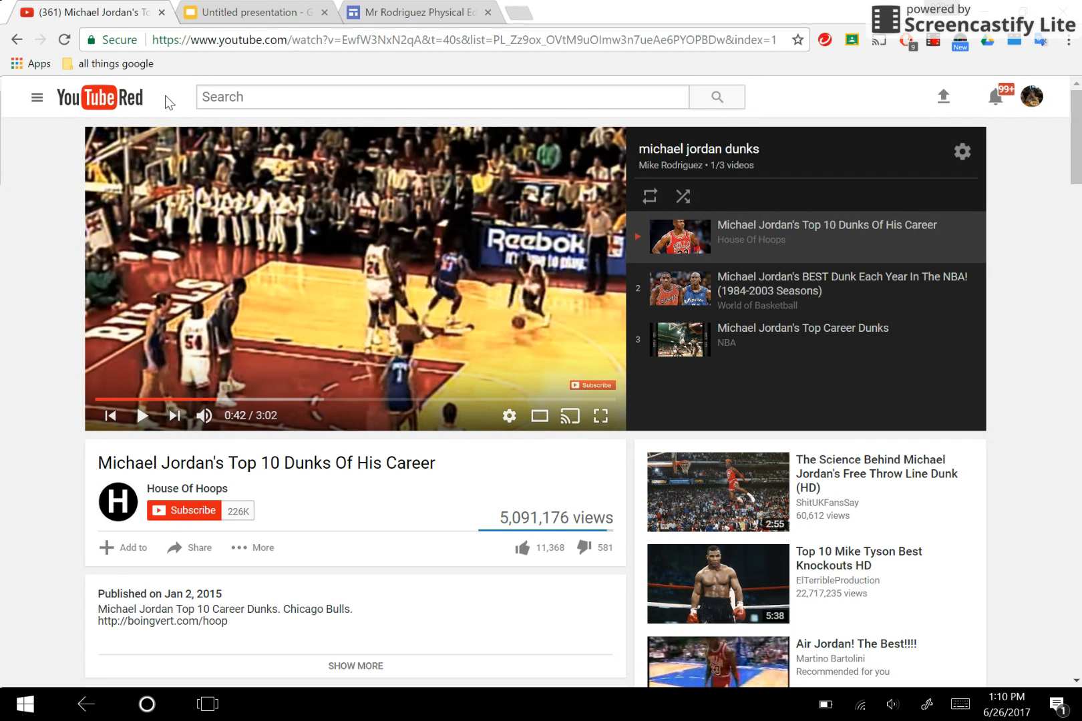
mouse_move(6, 200)
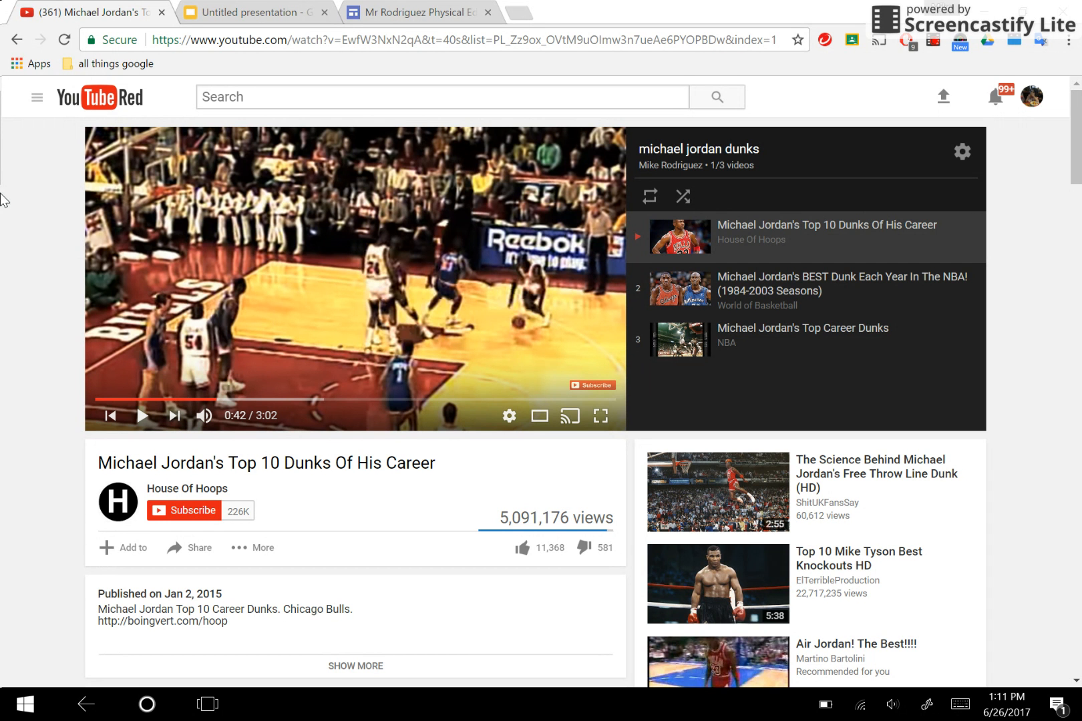
mouse_move(97, 6)
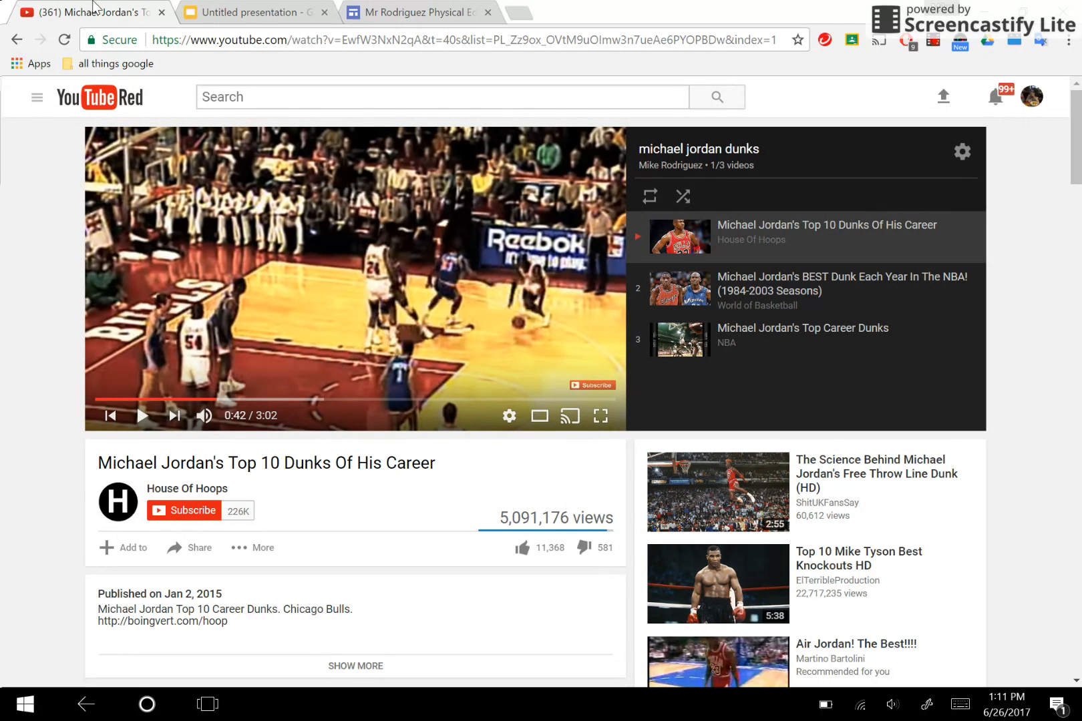
mouse_move(139, 12)
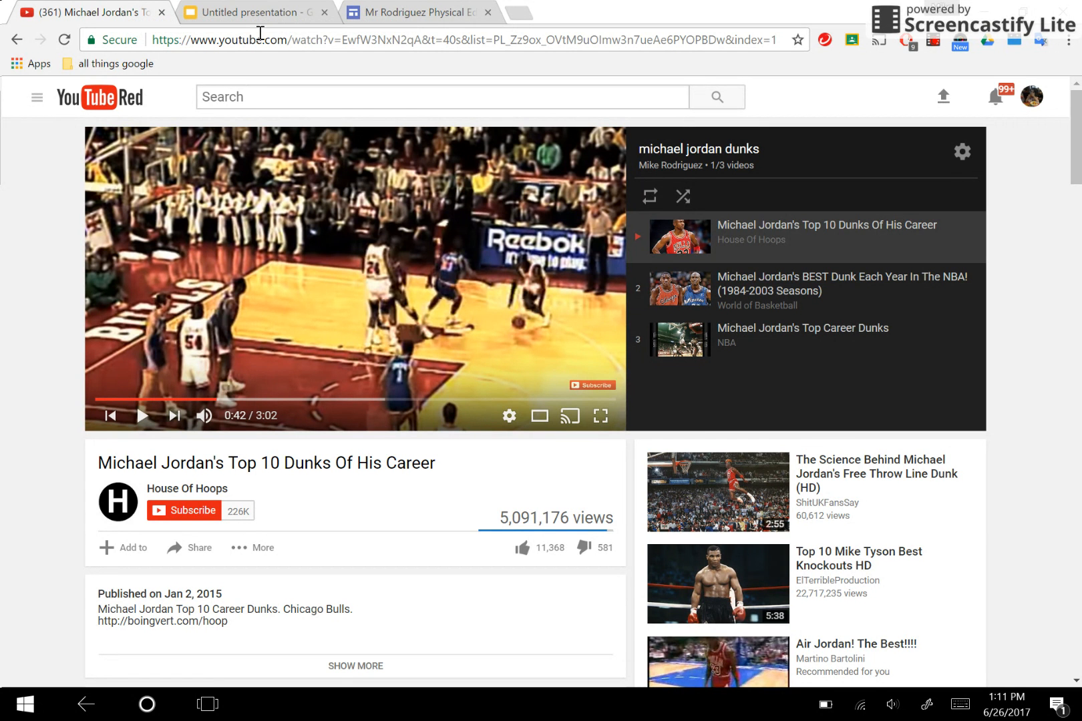
mouse_move(258, 13)
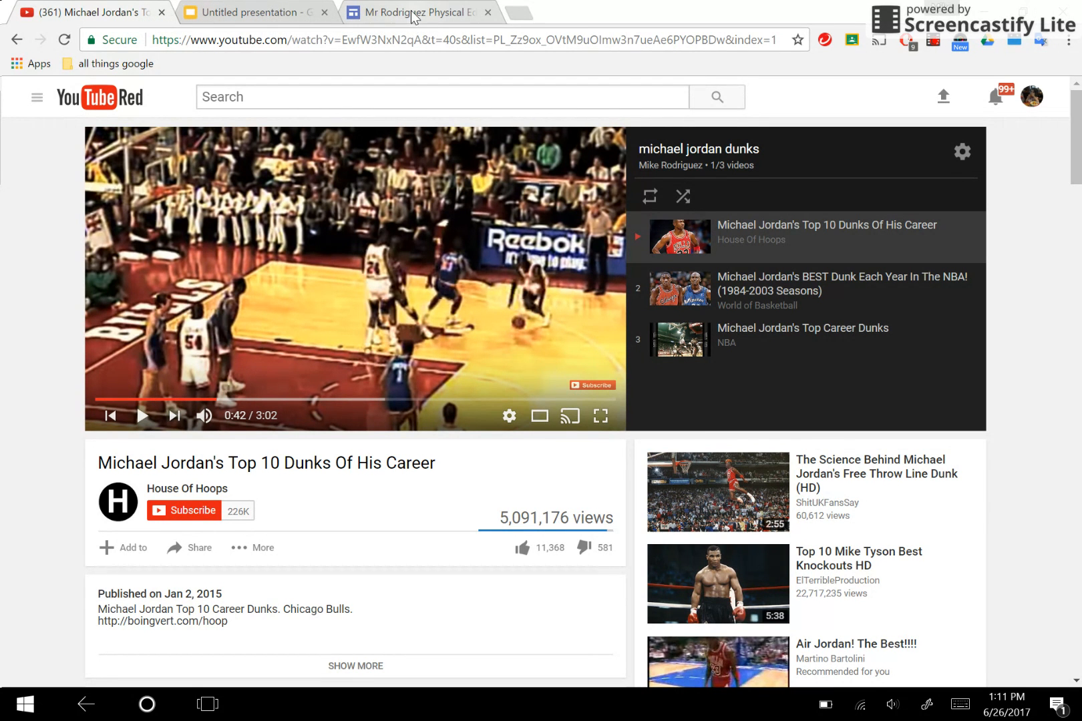
mouse_move(416, 12)
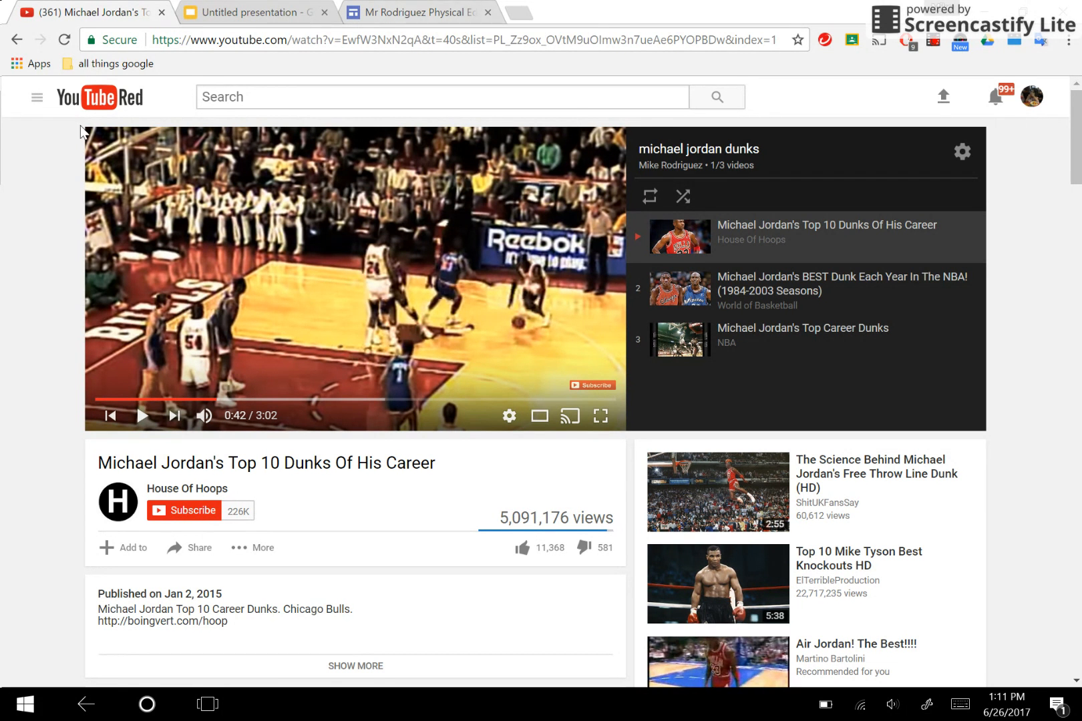
mouse_move(46, 141)
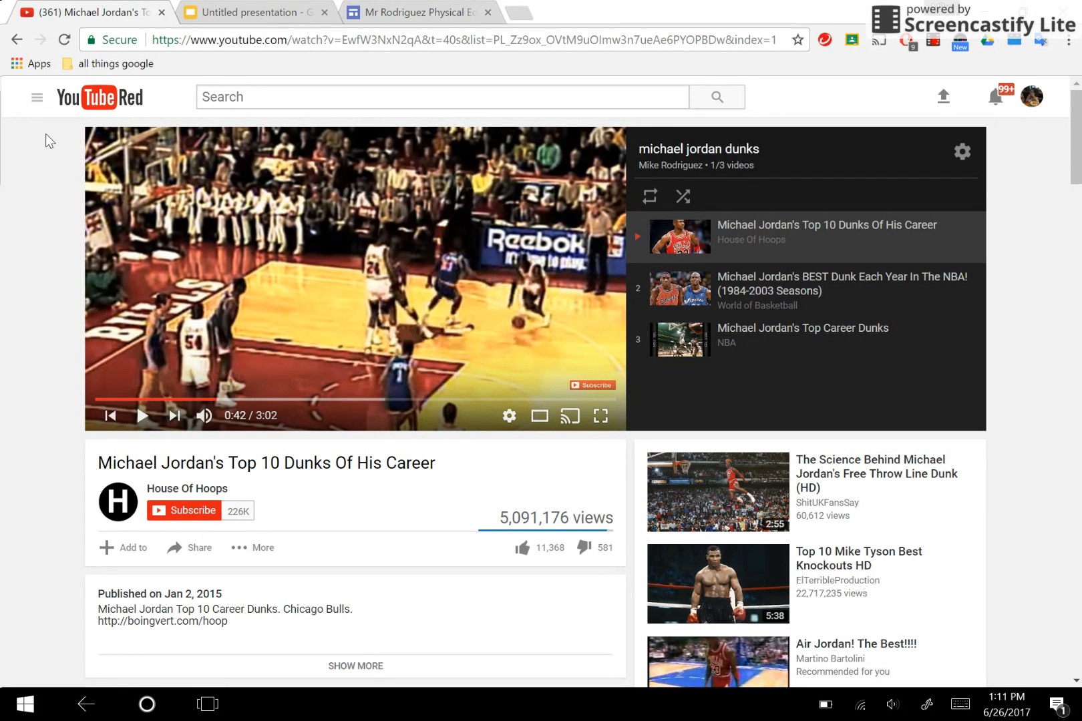
mouse_move(36, 98)
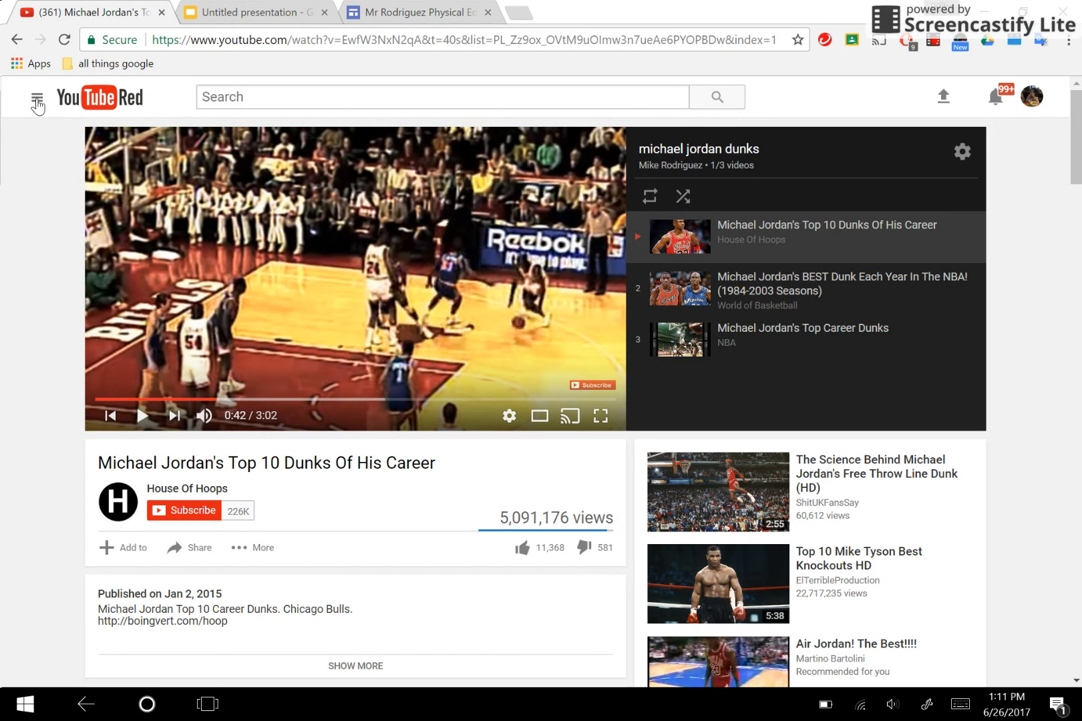
- Open the 'michael jordan dunks' playlist from the Library section of the YouTube guide
click(36, 98)
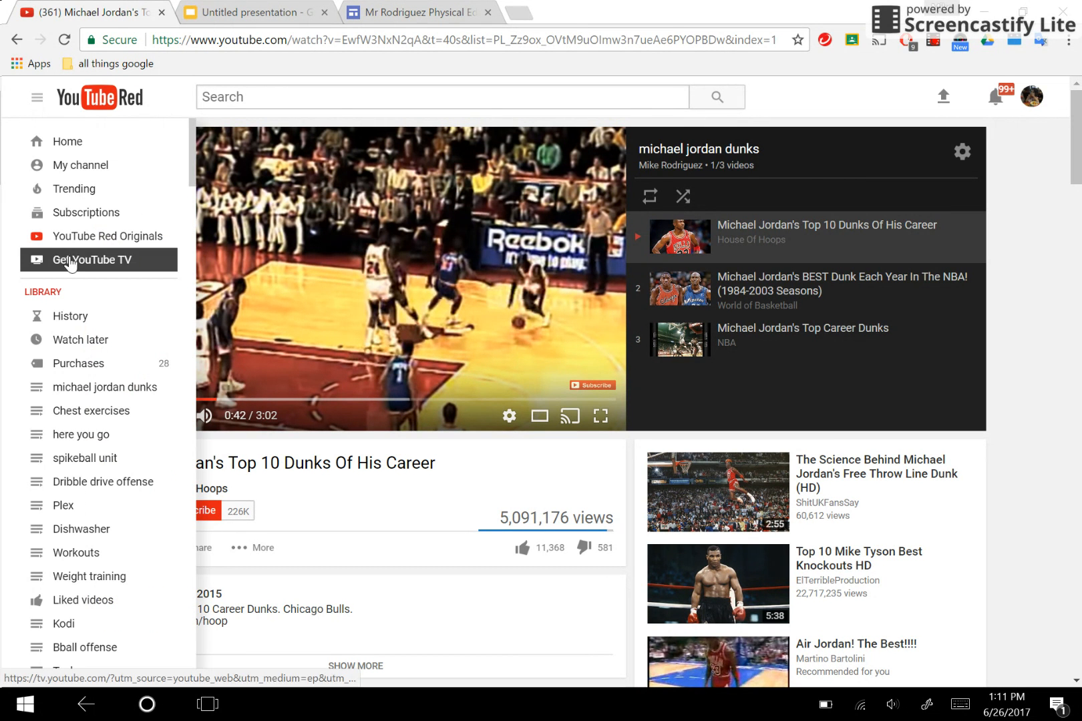
mouse_move(91, 411)
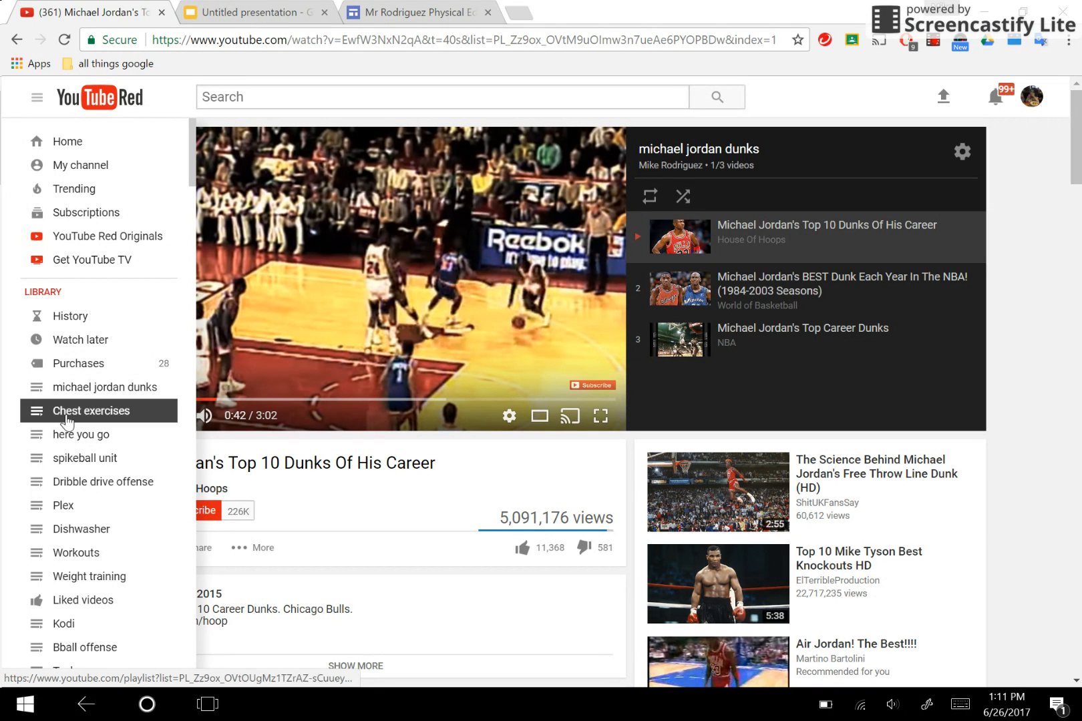
mouse_move(100, 462)
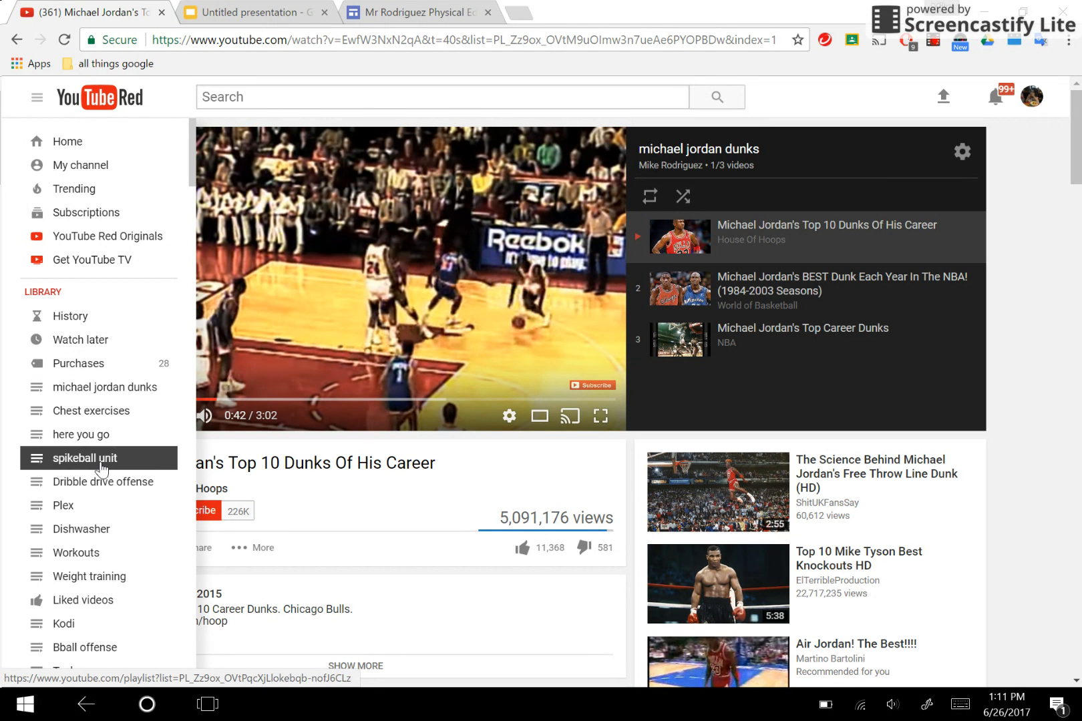
mouse_move(107, 387)
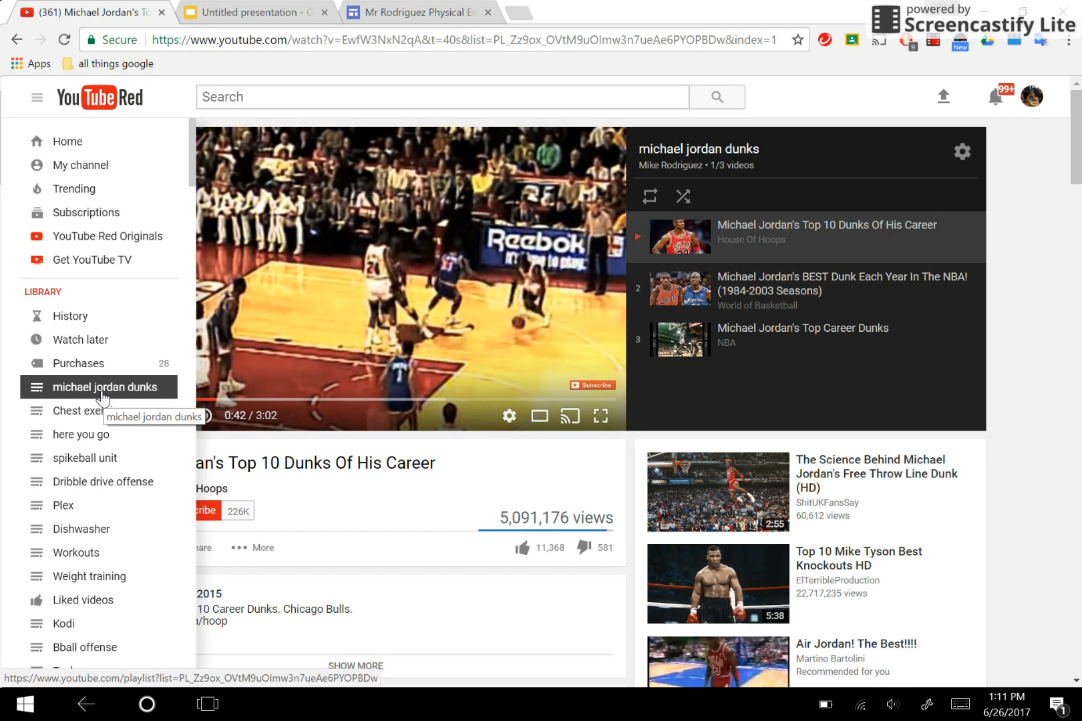
click(106, 386)
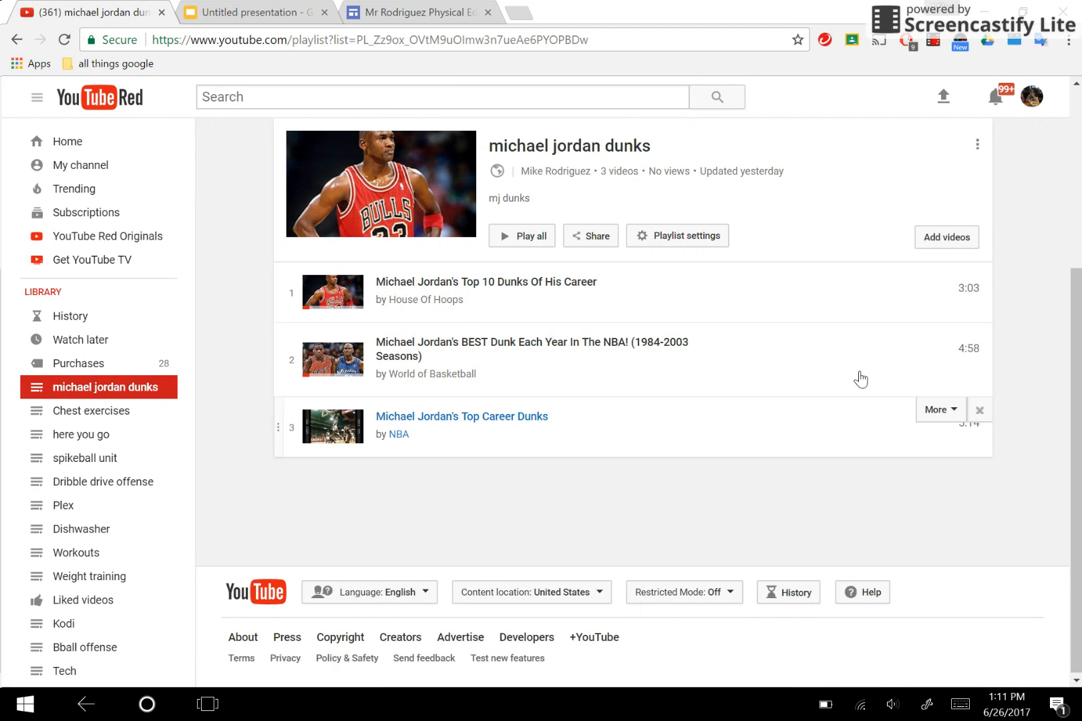
mouse_move(599, 207)
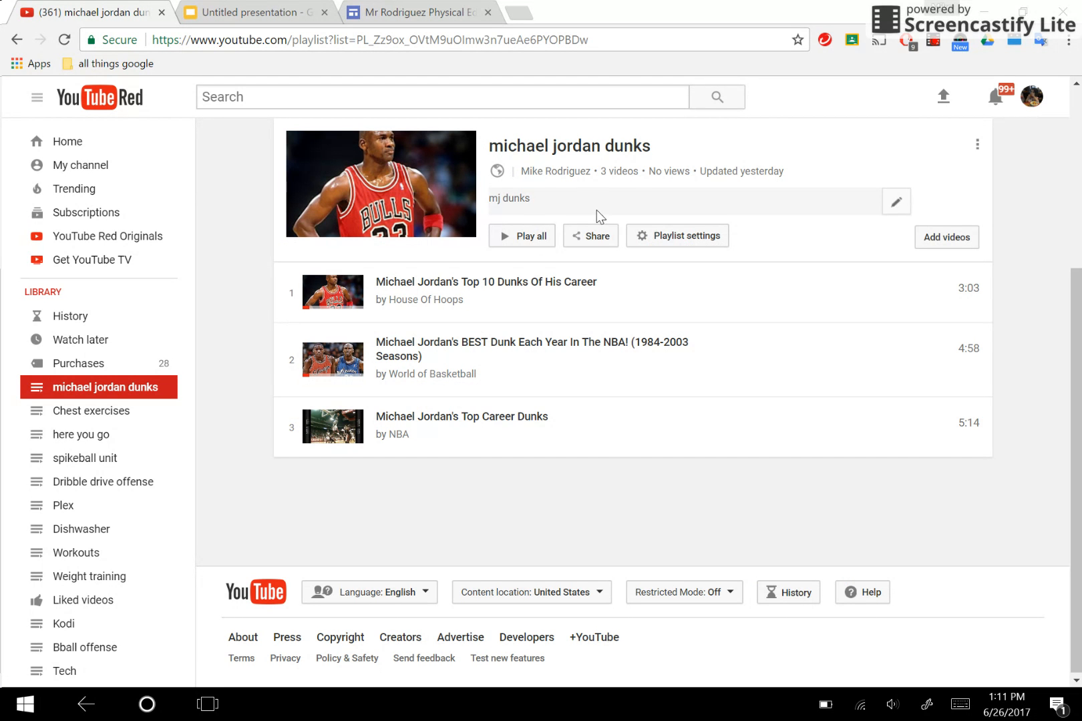
mouse_move(589, 235)
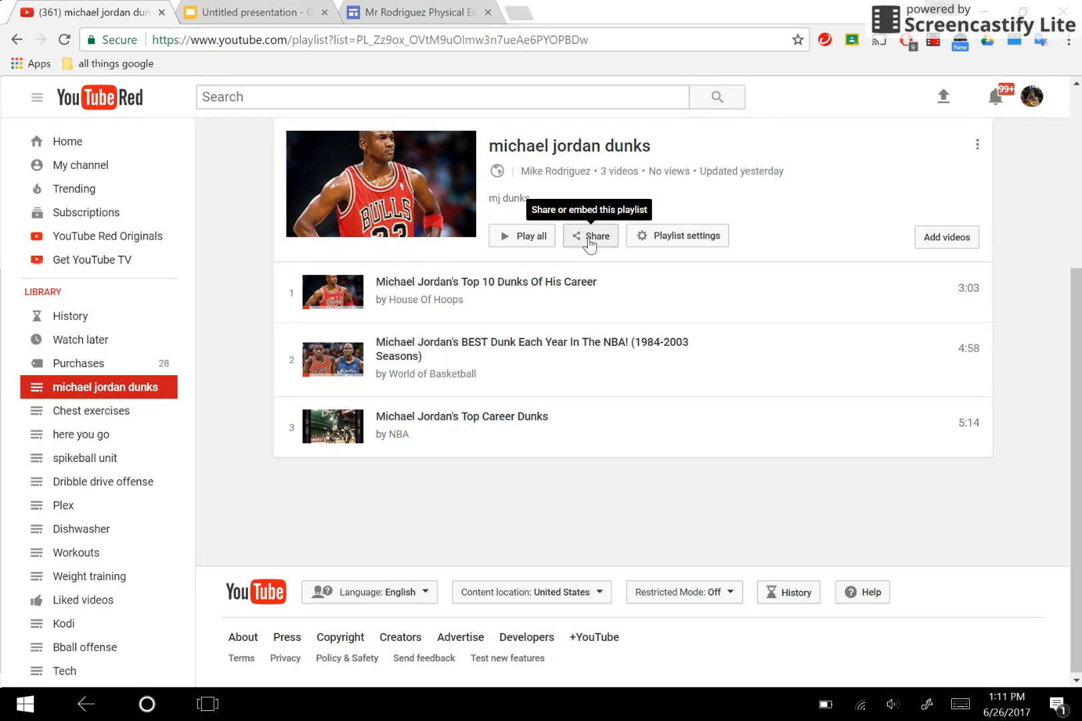
- Copy the playlist's share link after previewing the Embed and Email share options
click(590, 235)
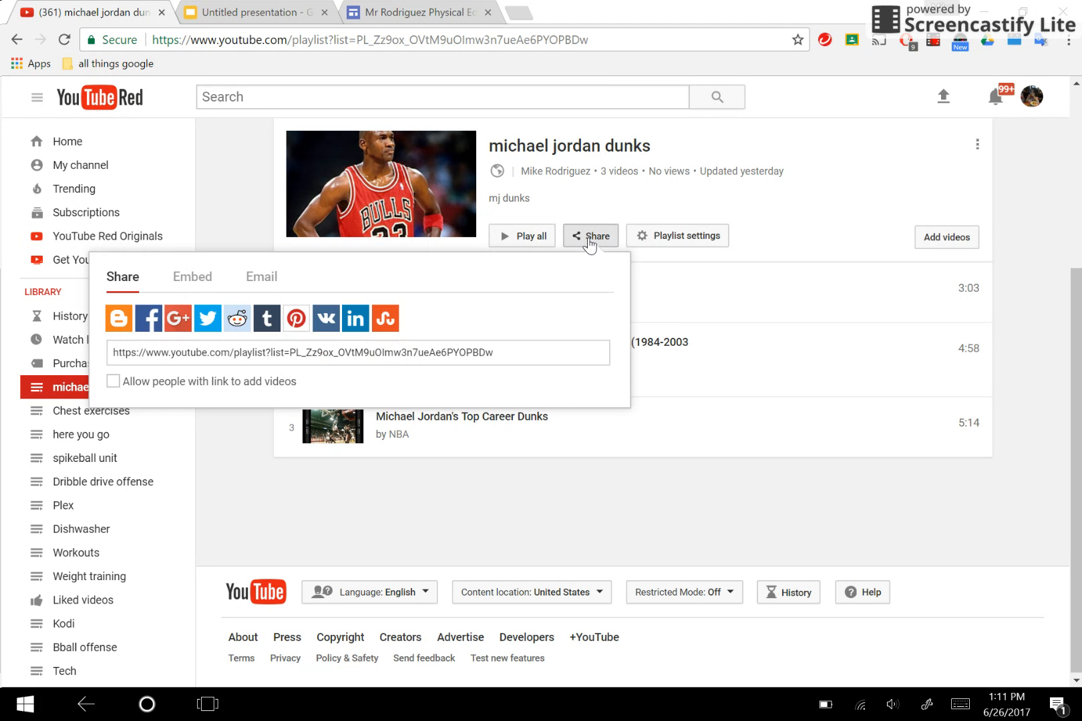
mouse_move(378, 257)
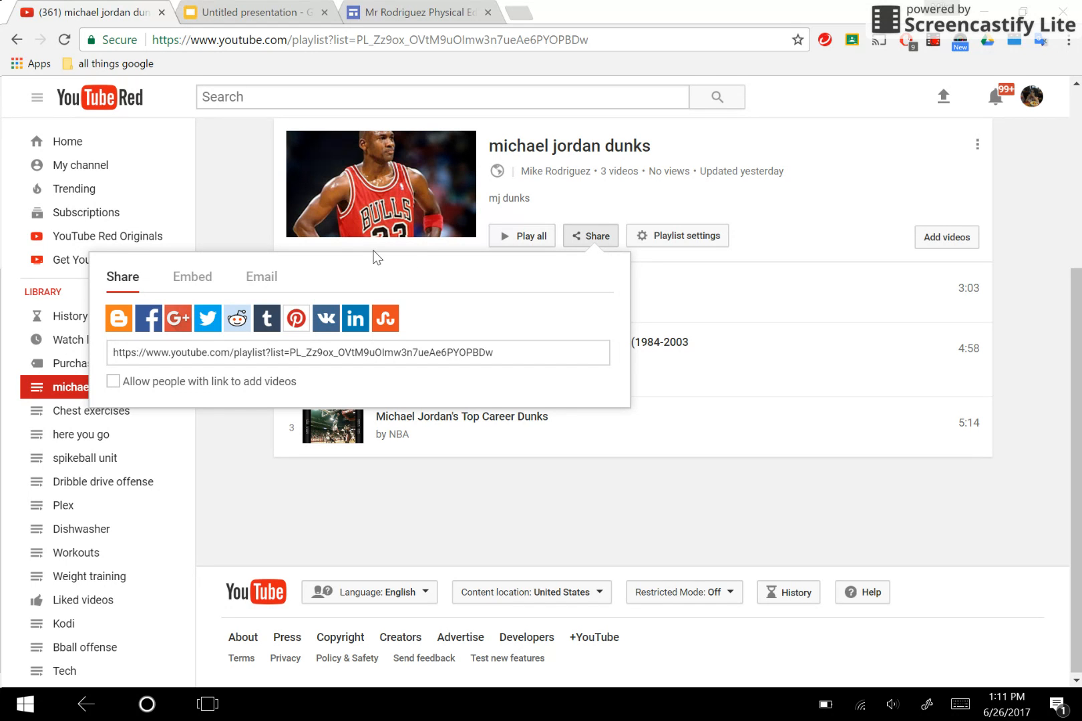
mouse_move(145, 270)
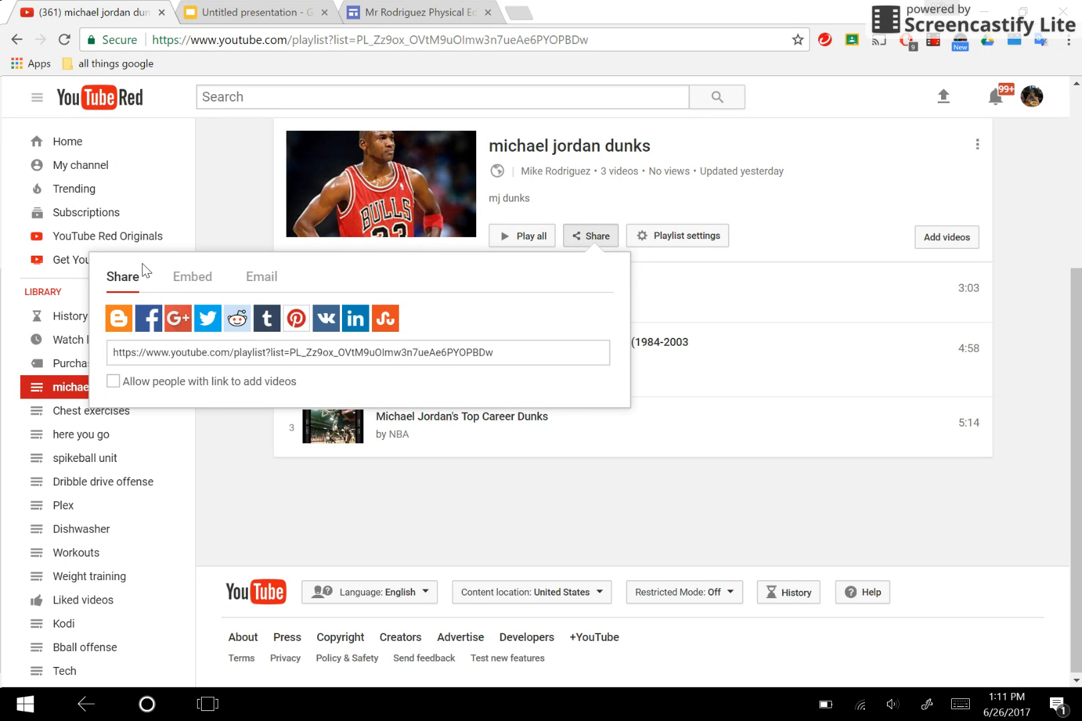
mouse_move(173, 267)
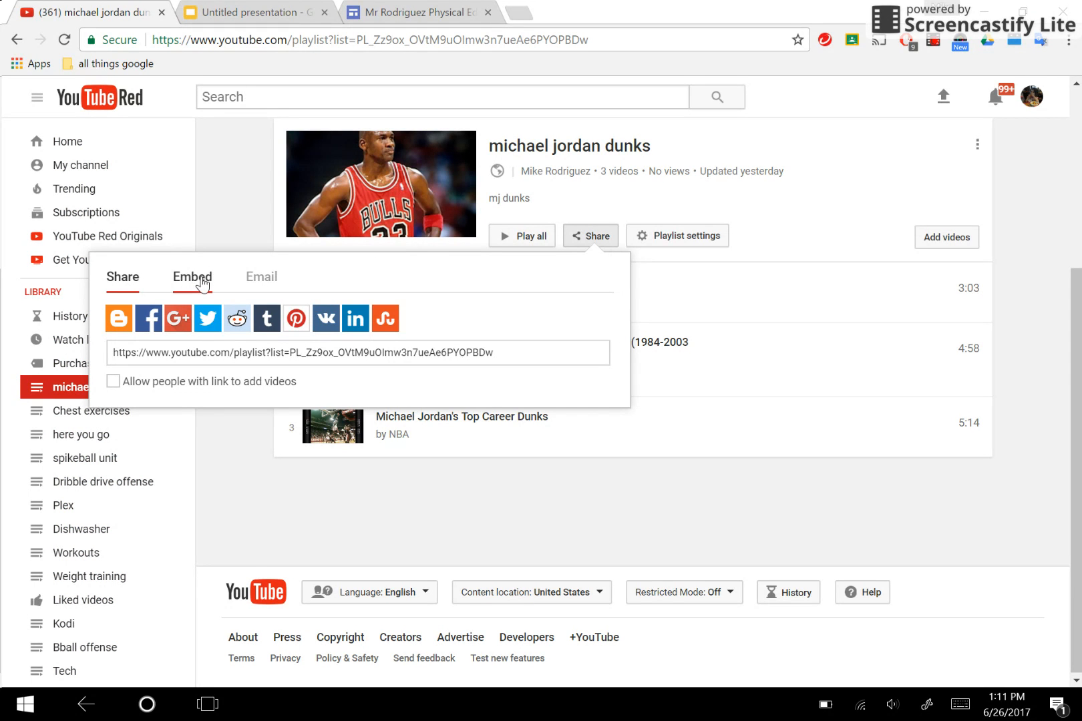
click(192, 277)
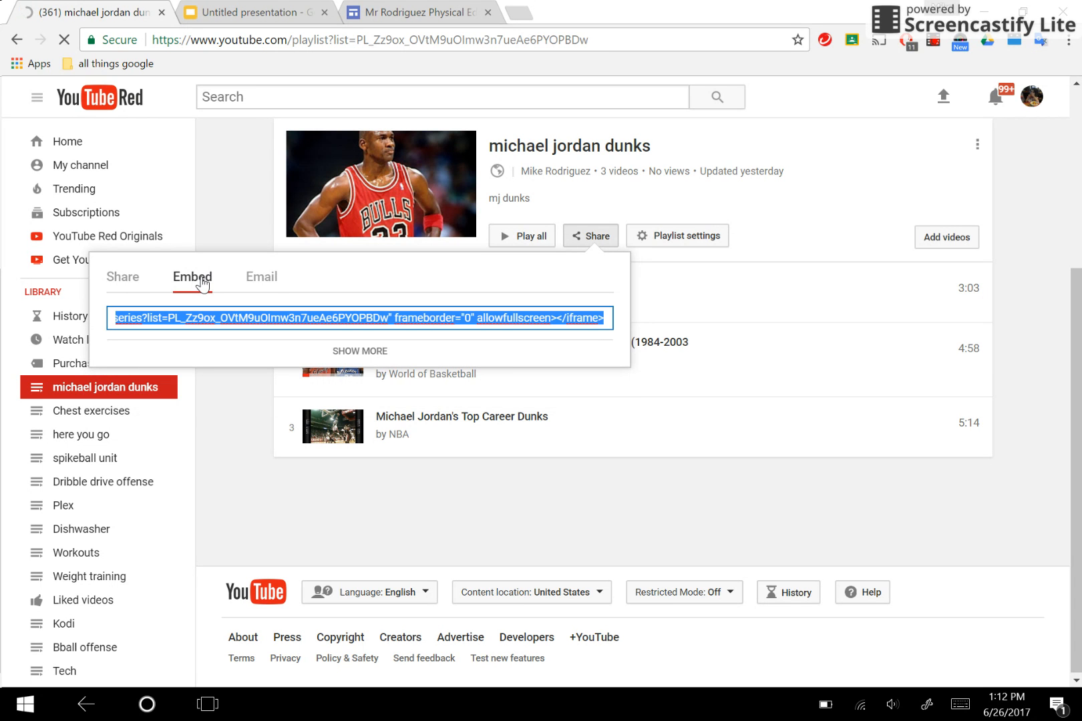
mouse_move(262, 282)
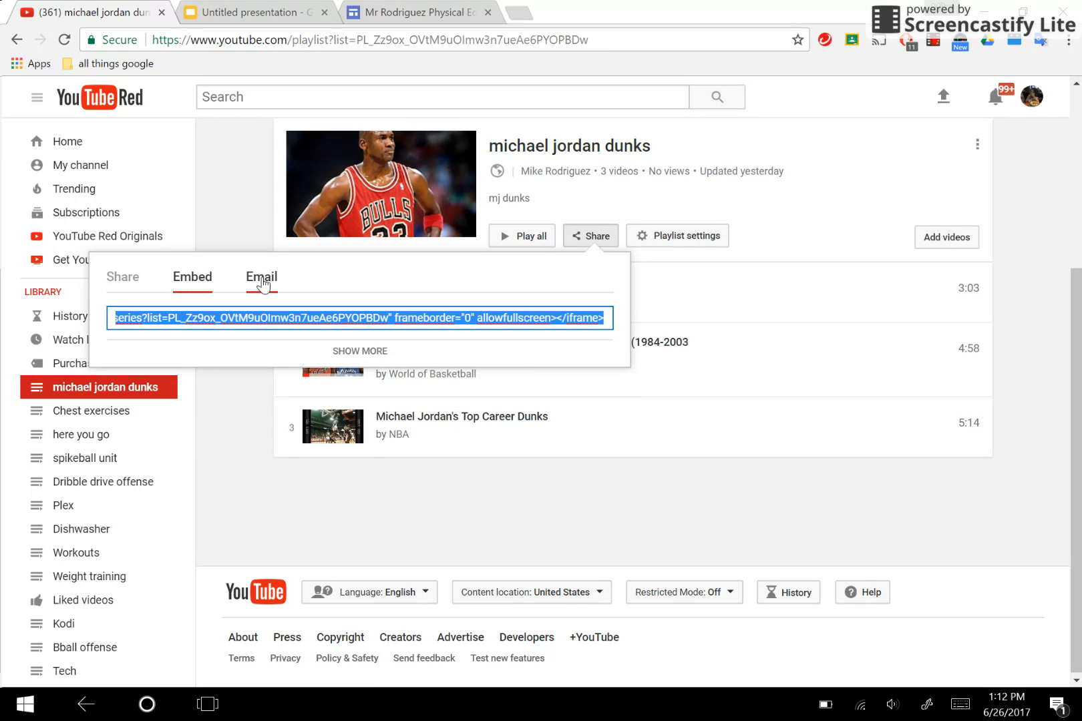
click(261, 276)
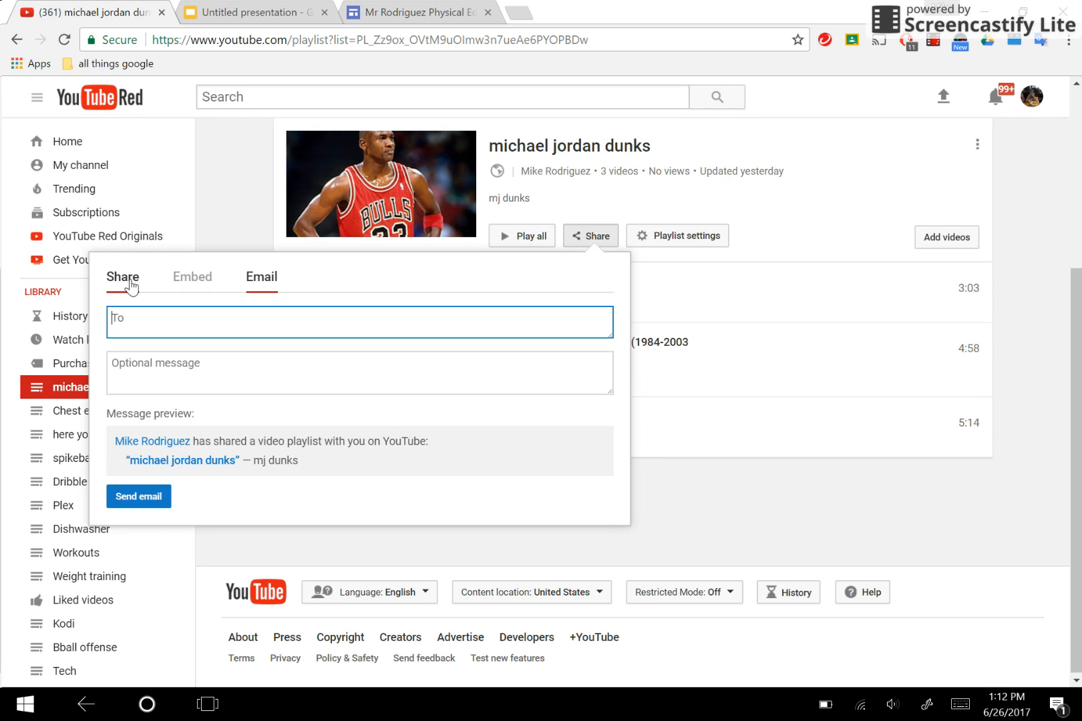
click(122, 276)
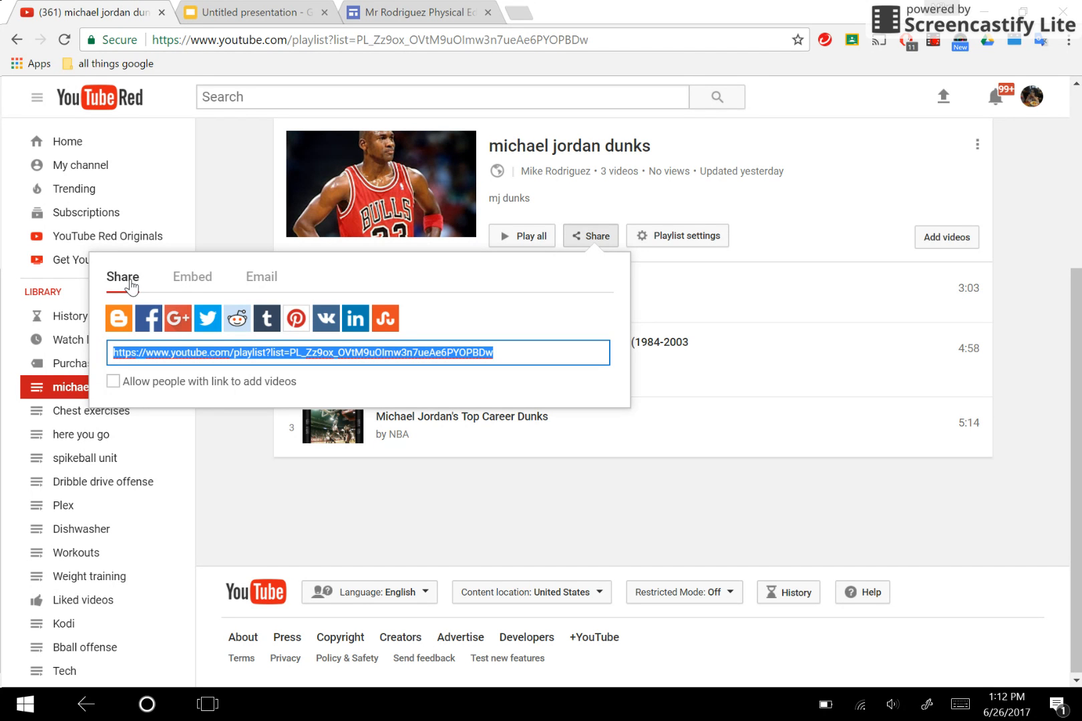
mouse_move(405, 348)
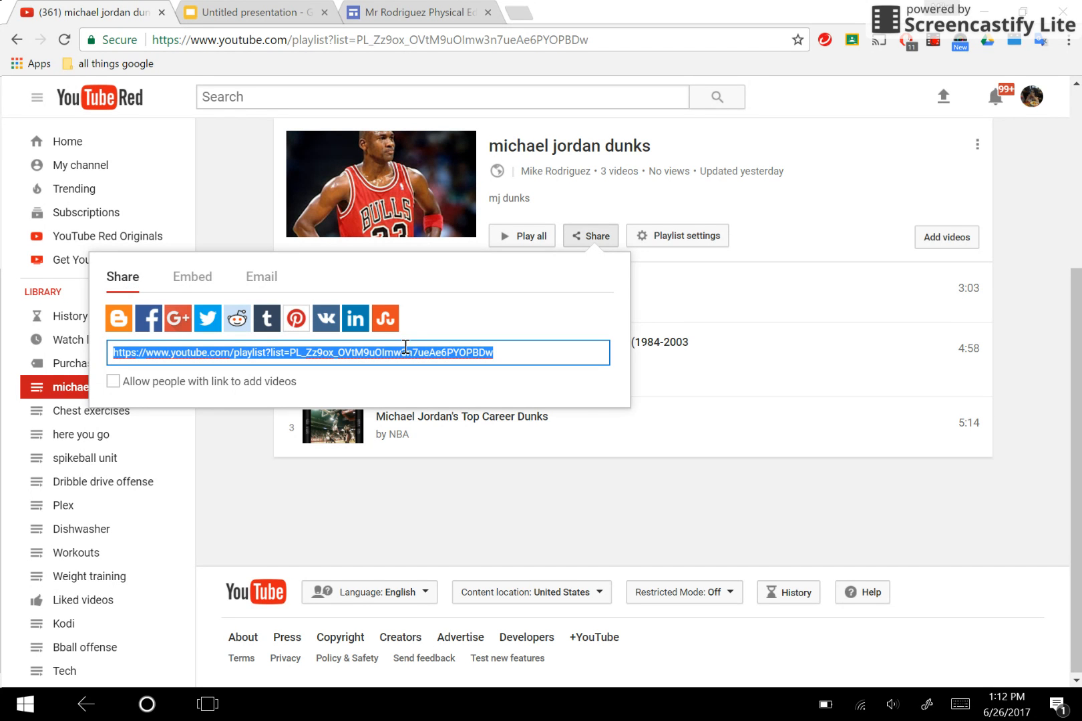
mouse_move(403, 352)
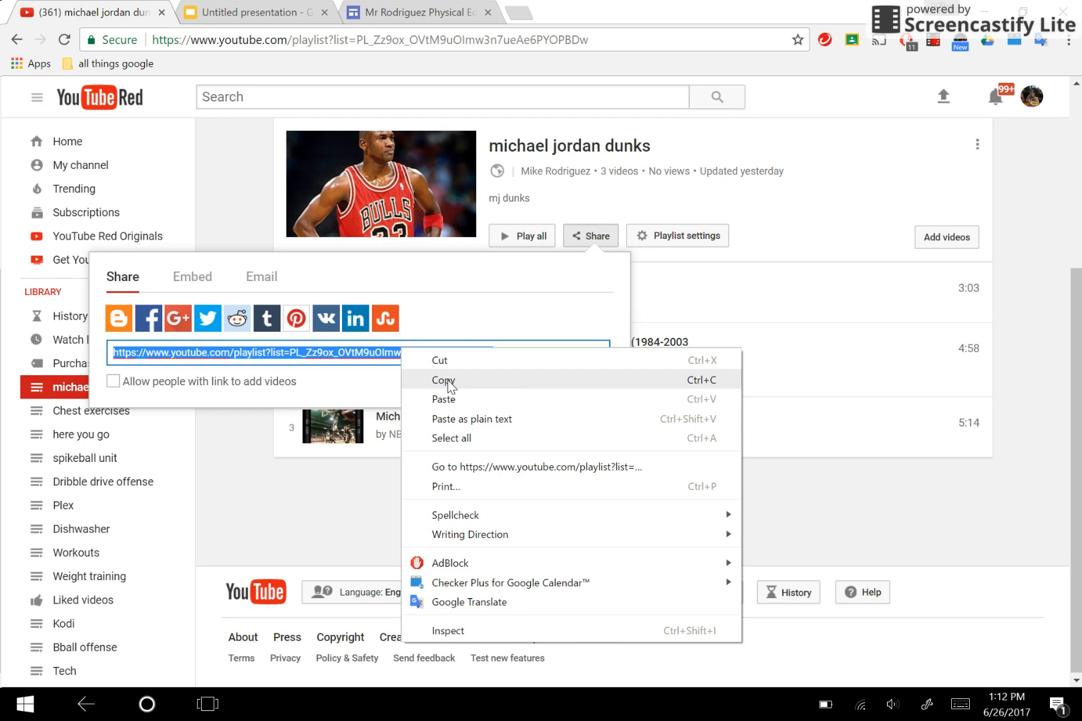
click(443, 379)
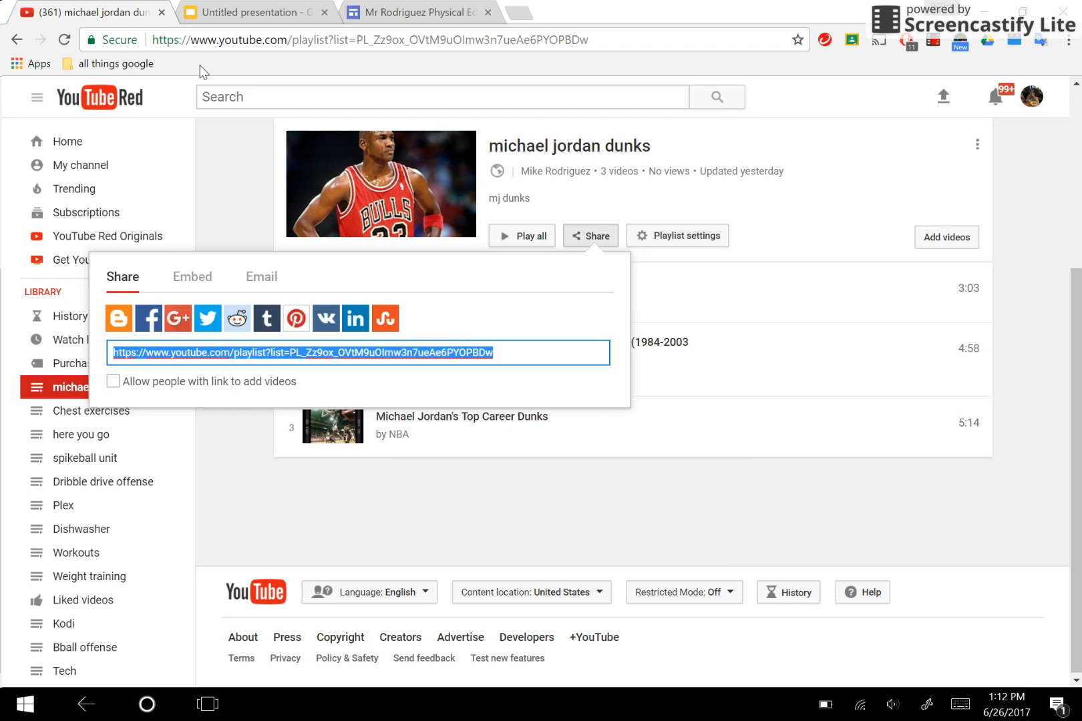
mouse_move(245, 13)
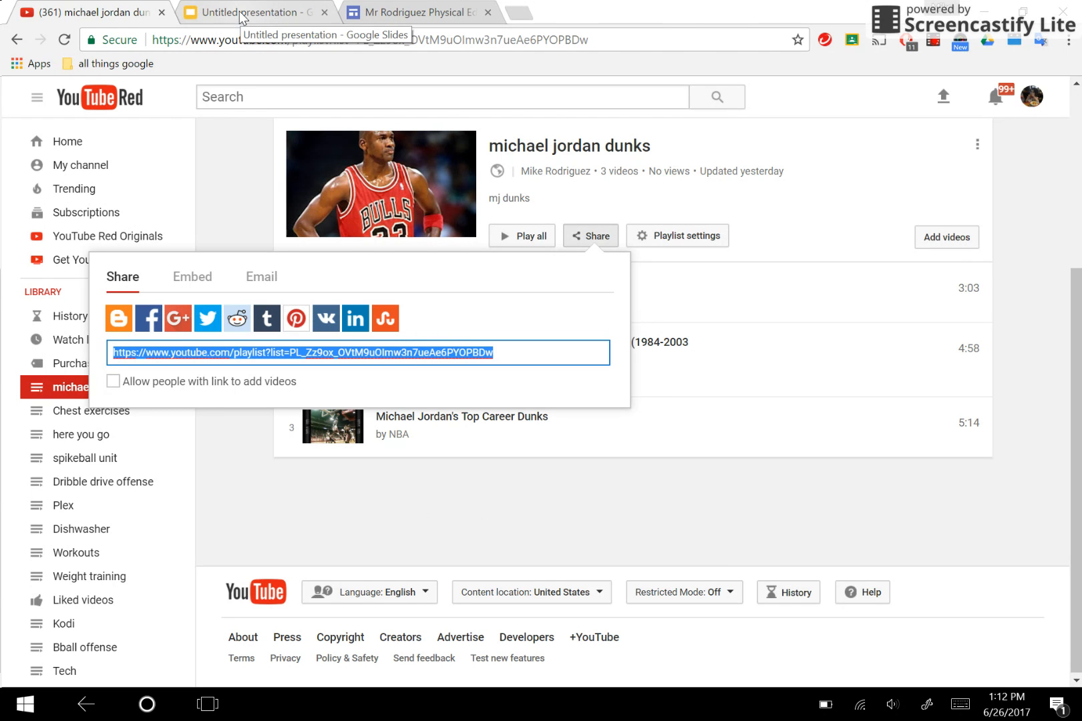
- Paste the copied playlist URL as a hyperlink into slide 2's body text box
click(253, 12)
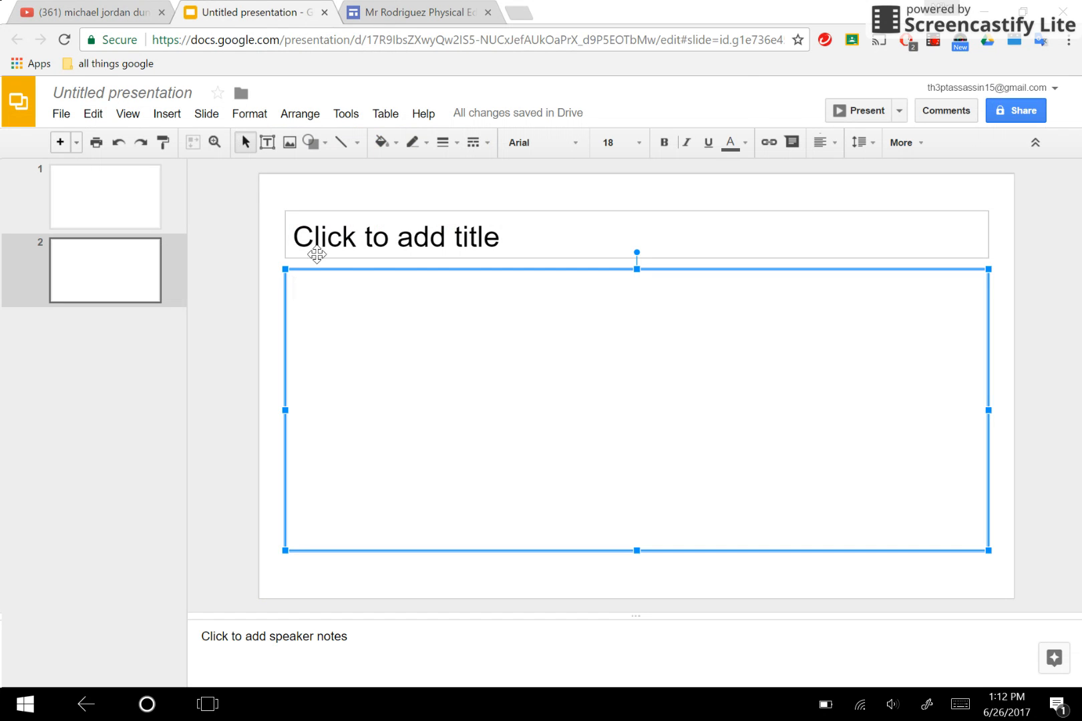
mouse_move(265, 323)
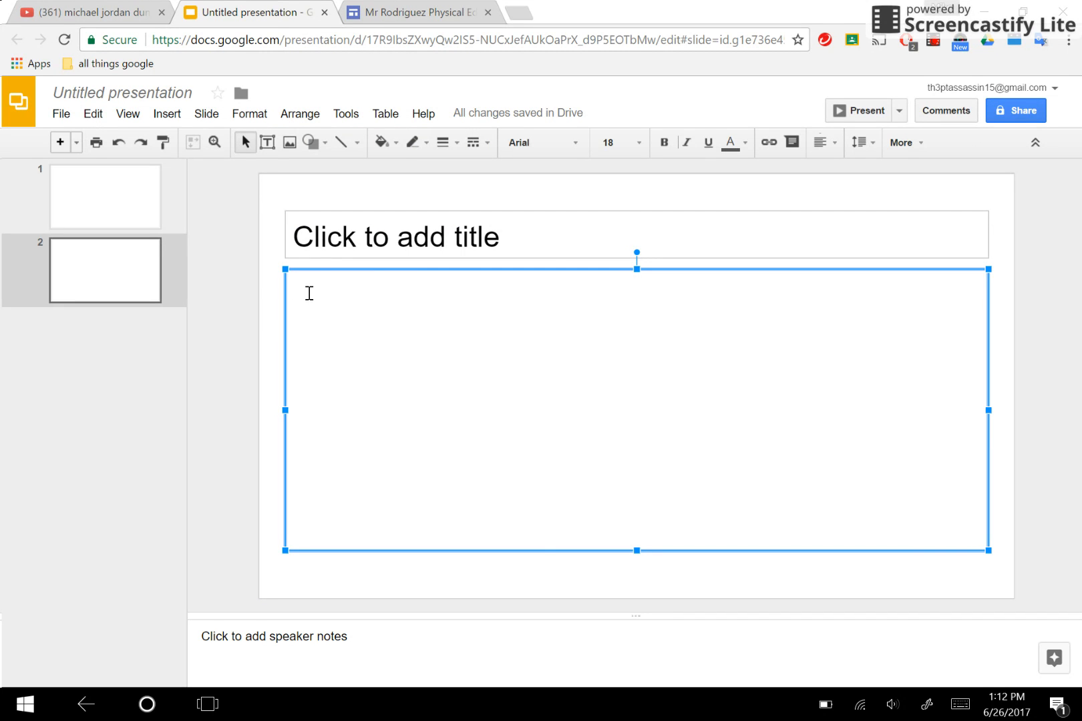
right_click(308, 292)
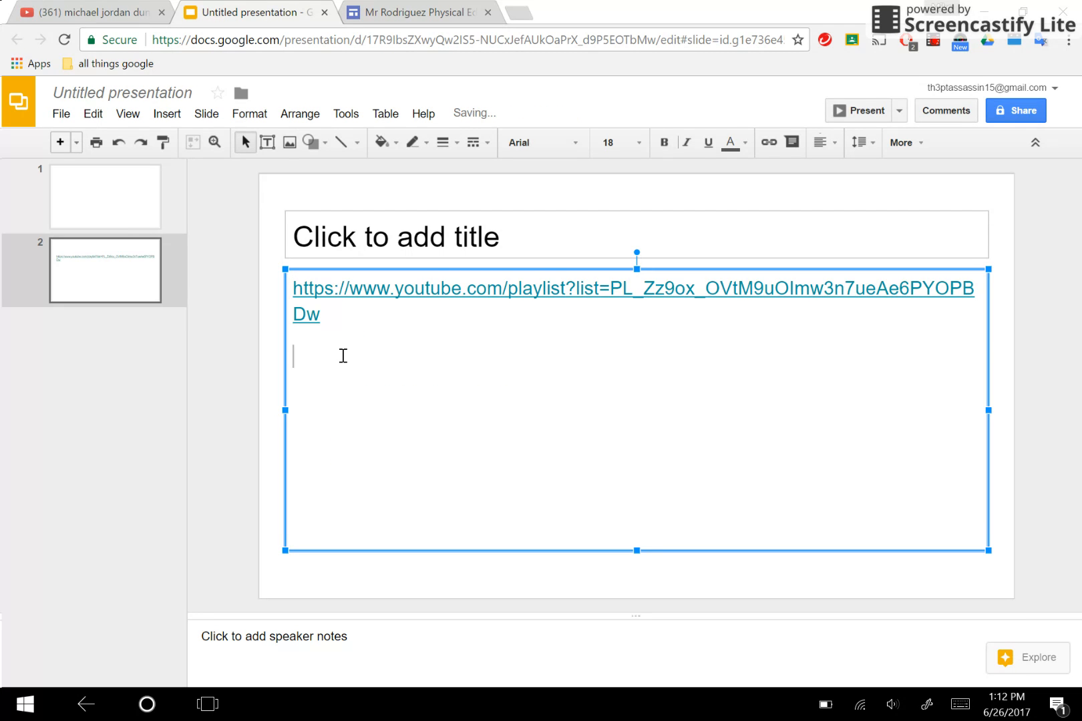
mouse_move(492, 342)
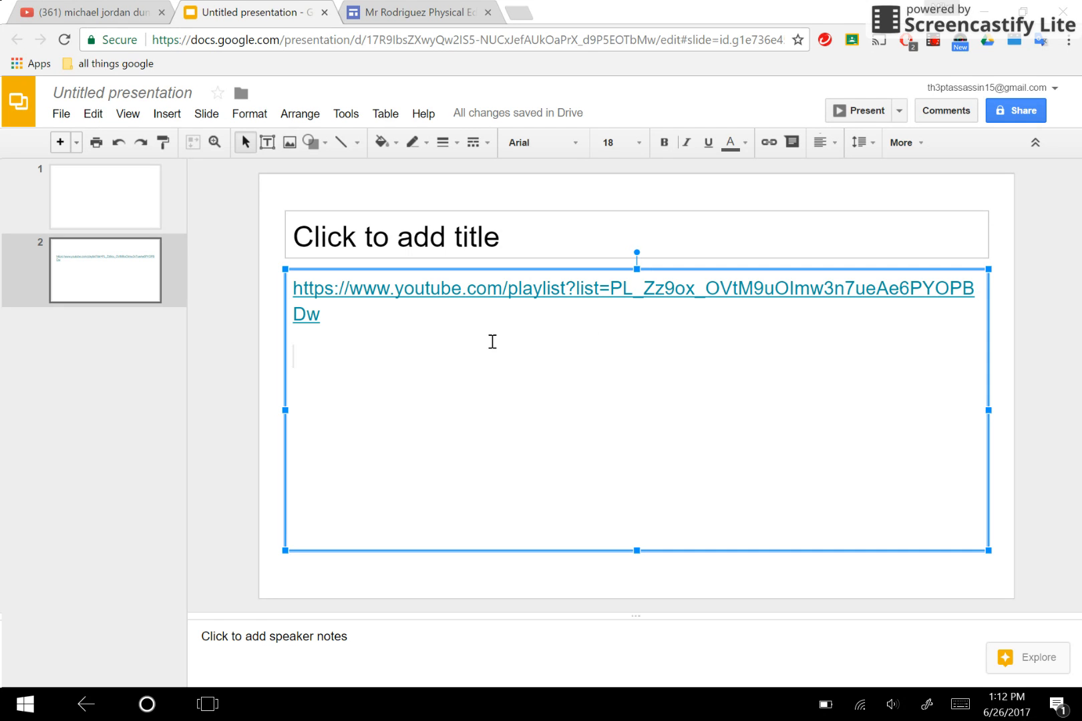
mouse_move(729, 221)
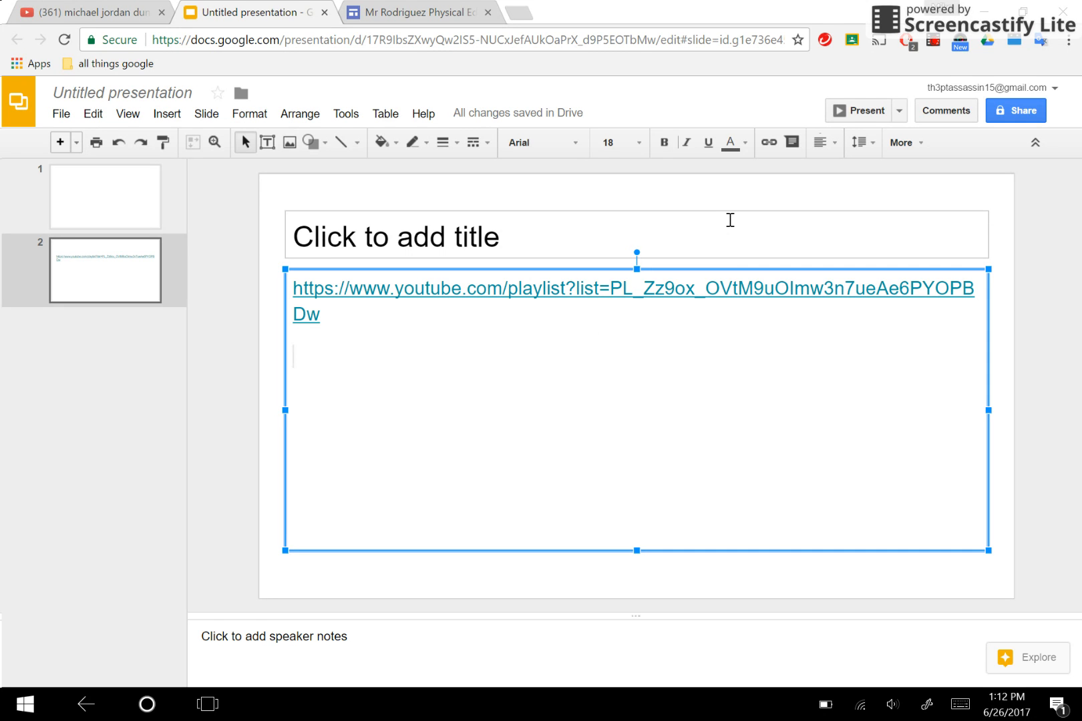
mouse_move(859, 110)
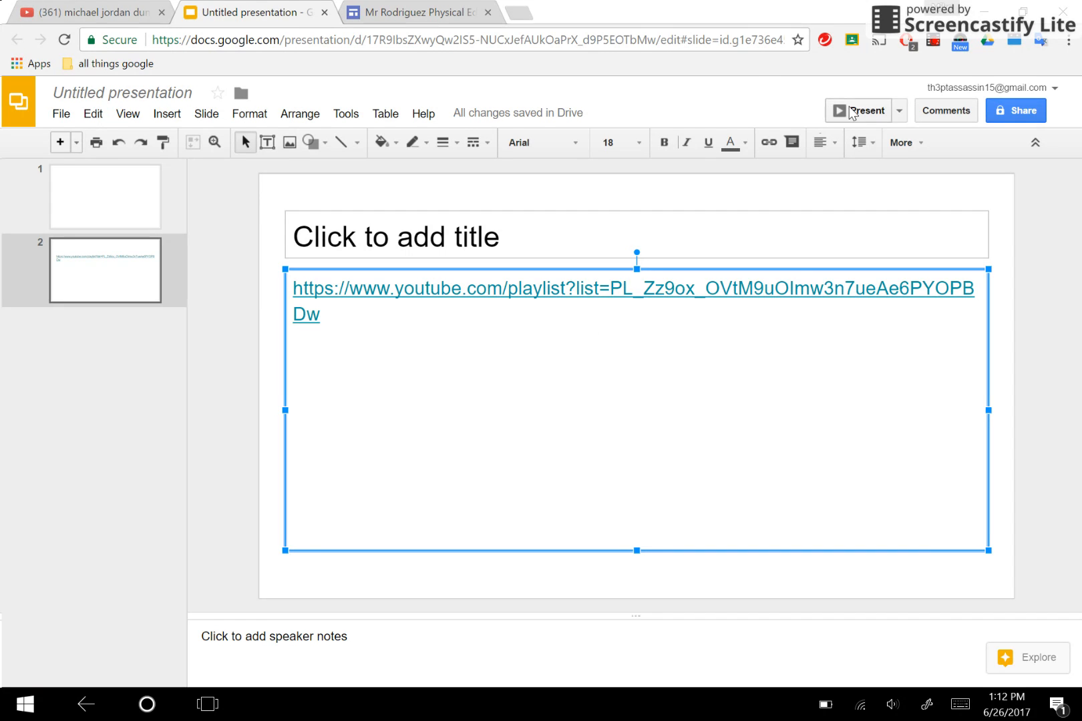
- Present the deck and follow the slide's playlist hyperlink into a new YouTube tab
click(865, 110)
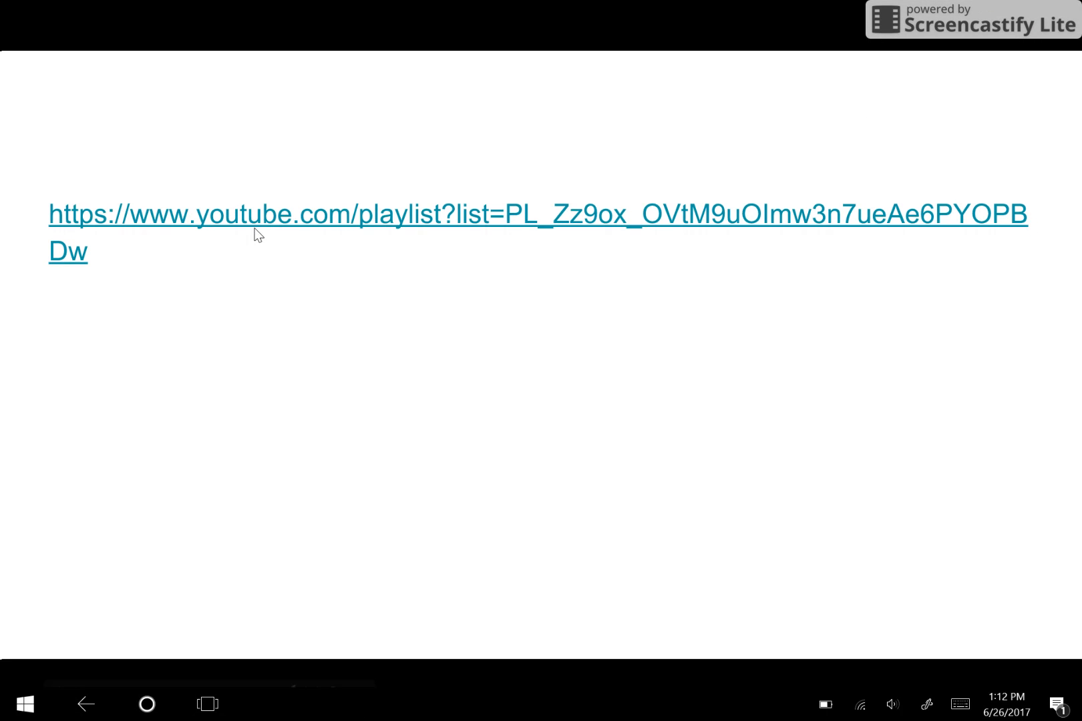
click(255, 213)
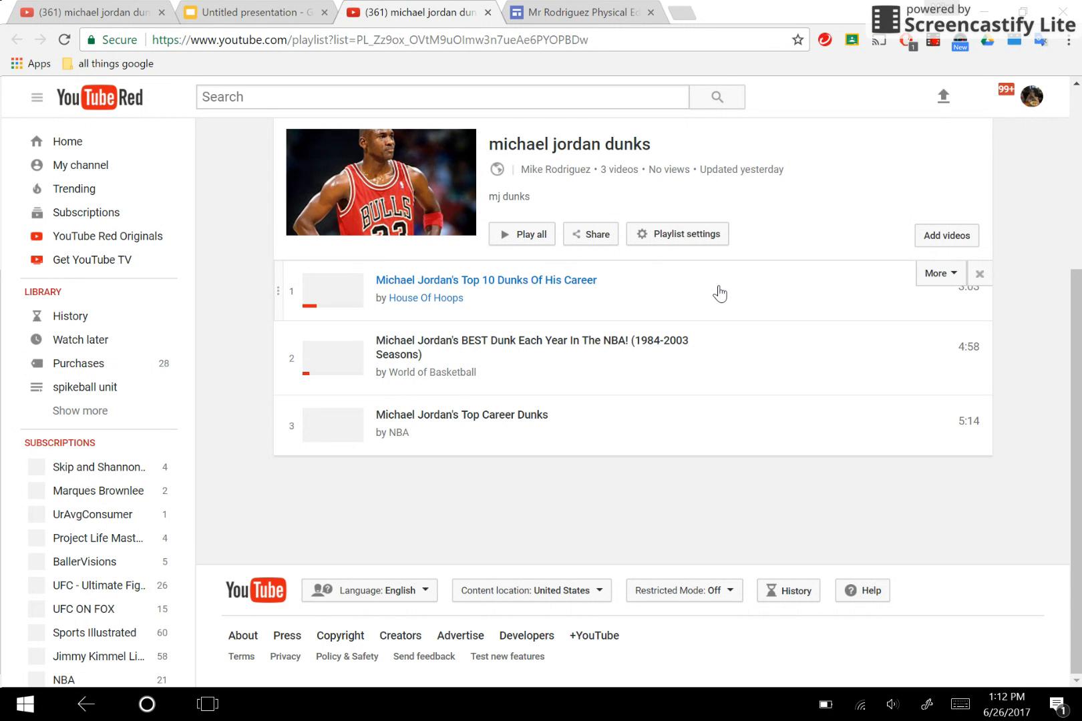
mouse_move(792, 223)
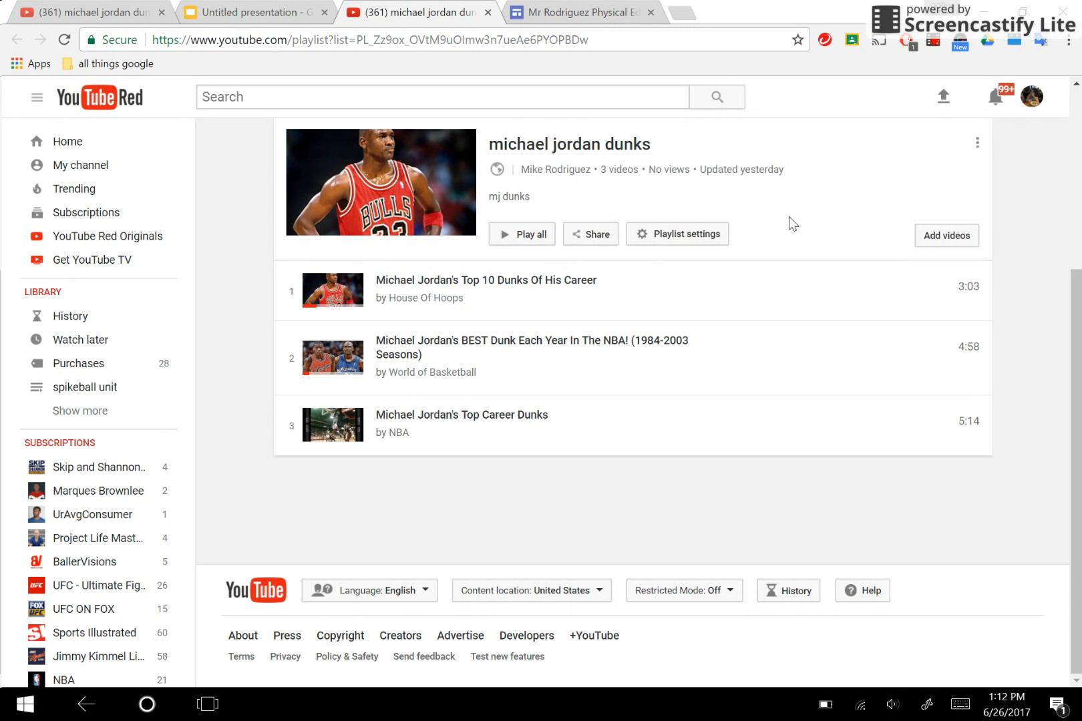
mouse_move(487, 13)
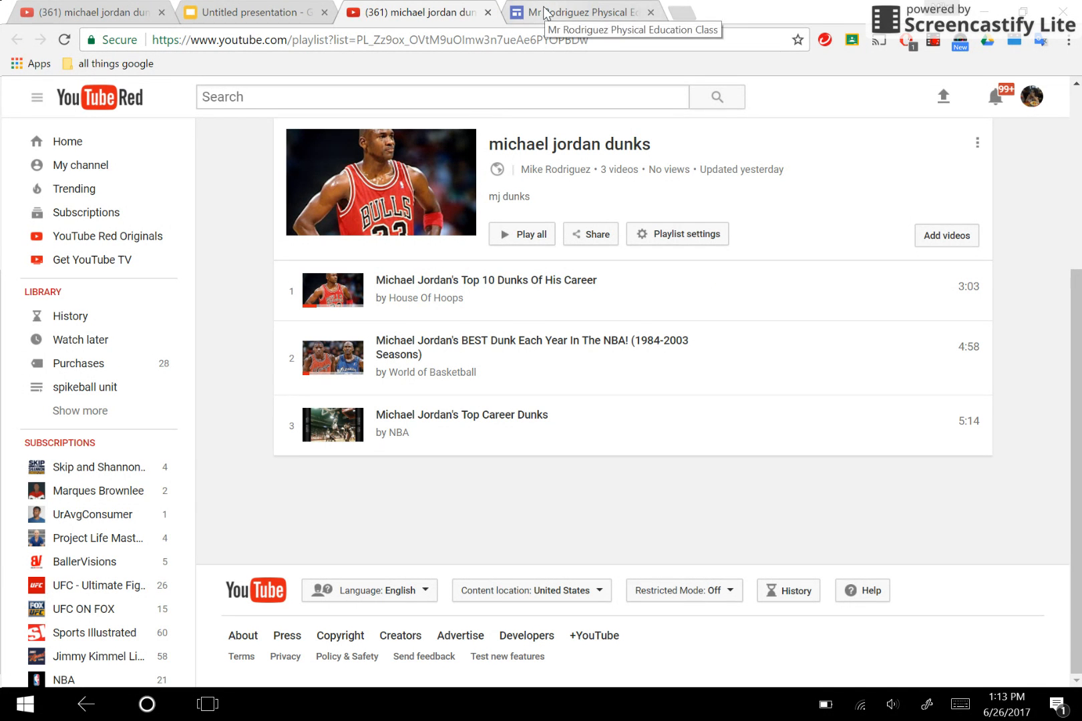
- Embed the pasted playlist URL via Embed URL on the Videos page, below the Spikeball video
click(579, 13)
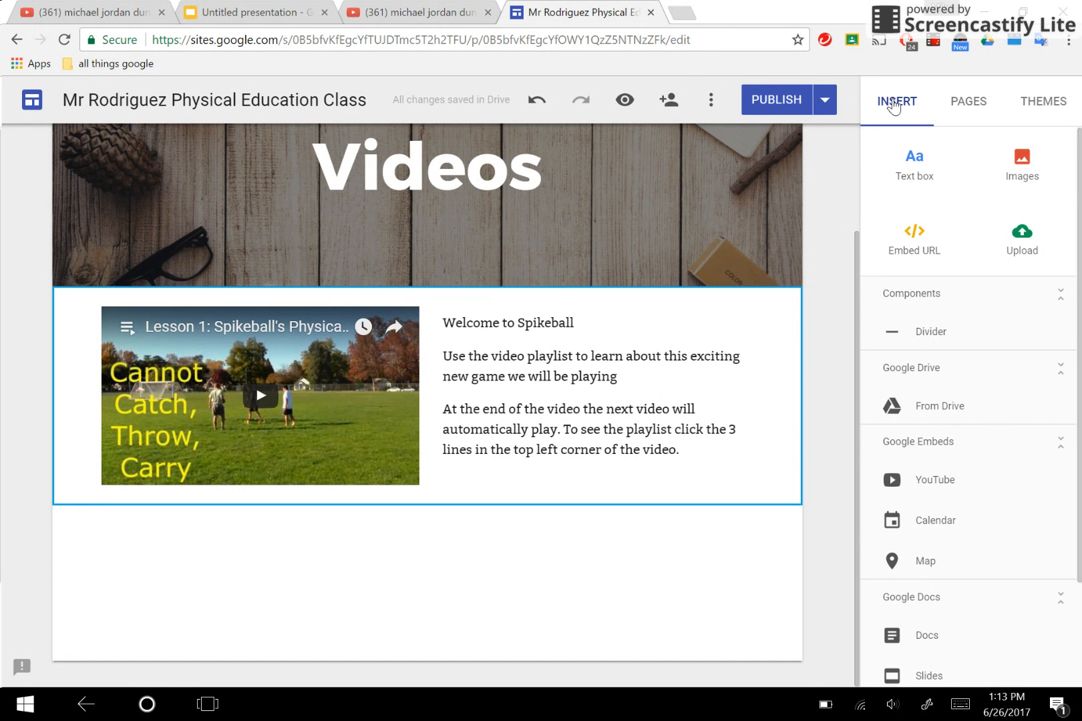
mouse_move(896, 214)
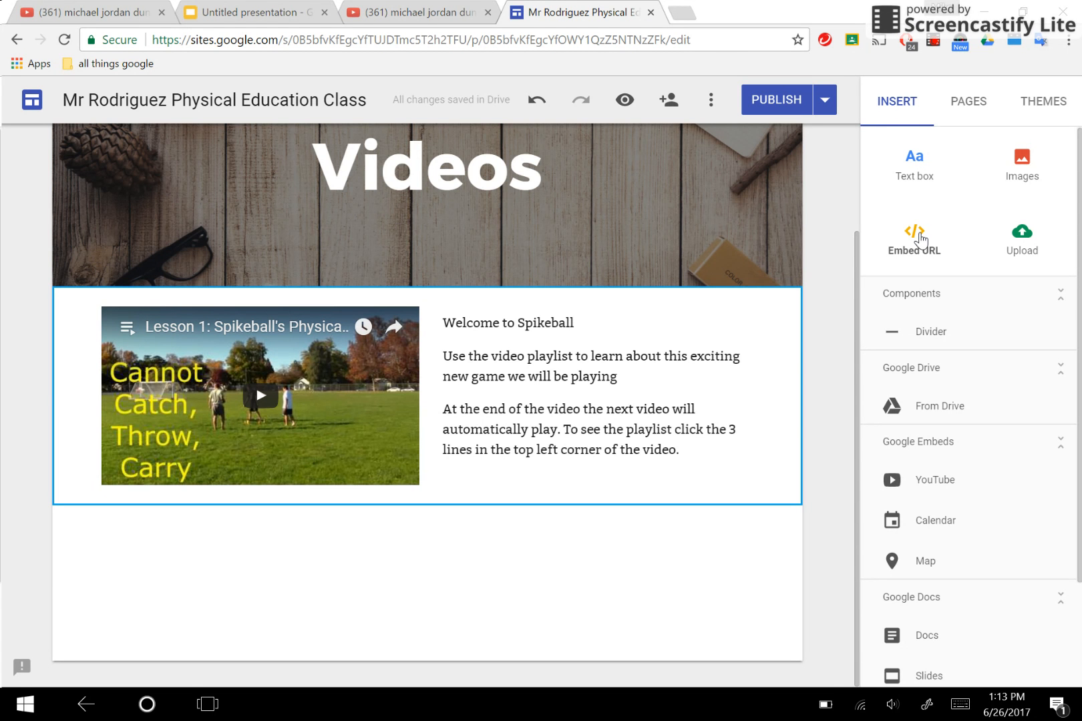
click(913, 238)
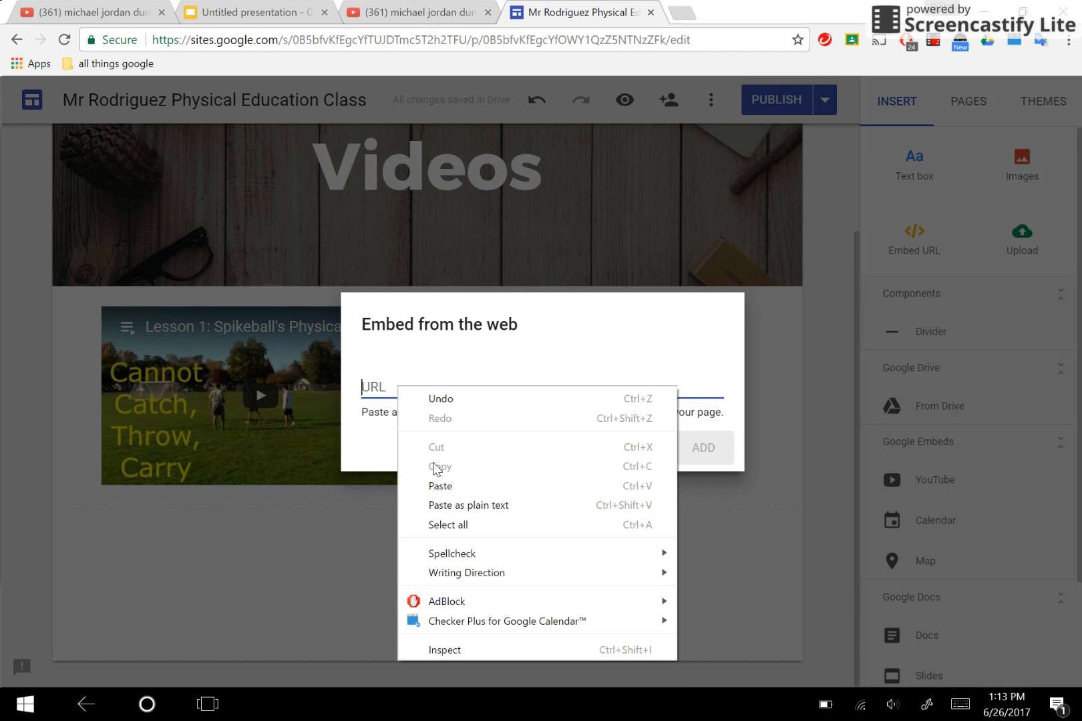
click(440, 486)
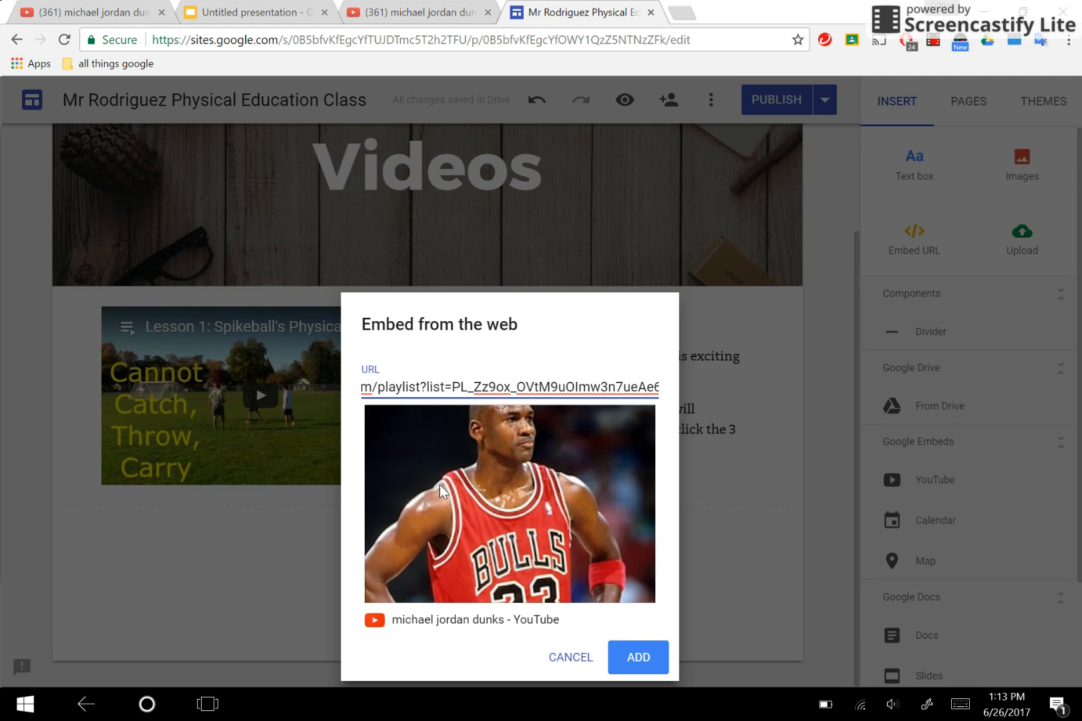
mouse_move(491, 446)
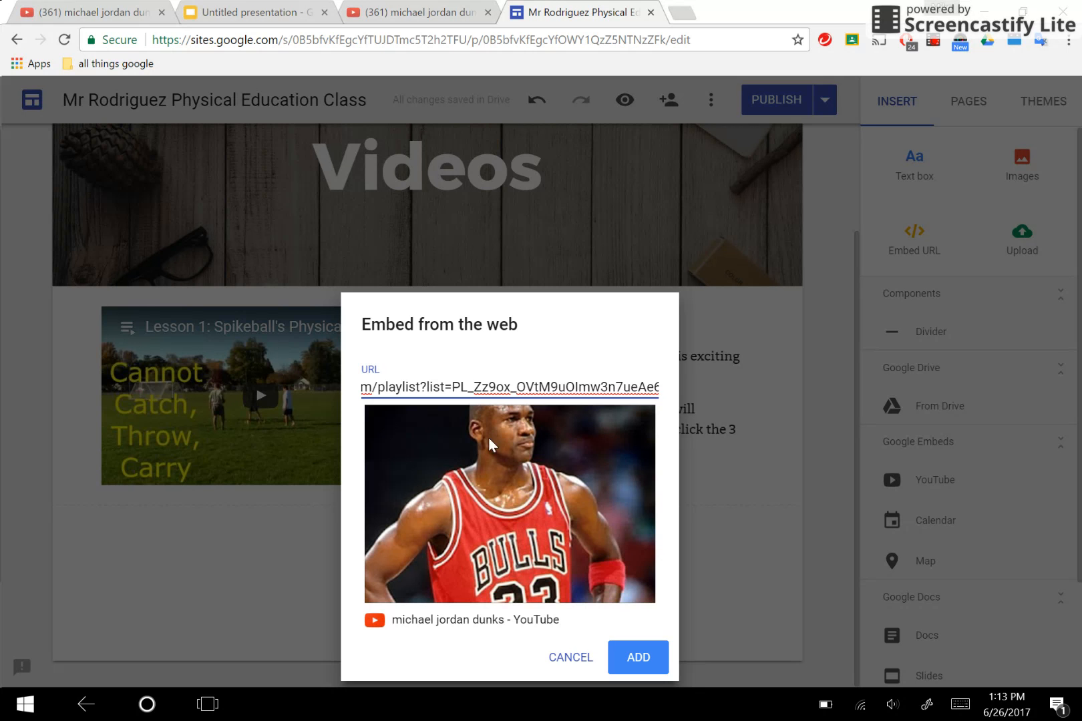
mouse_move(561, 506)
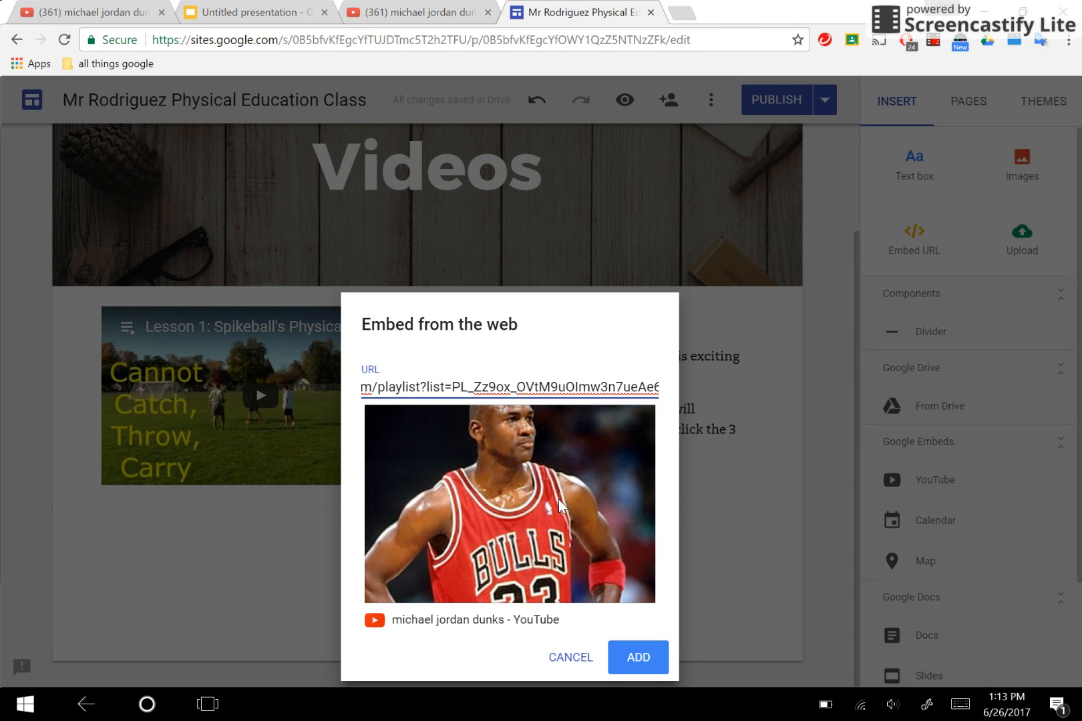
mouse_move(584, 618)
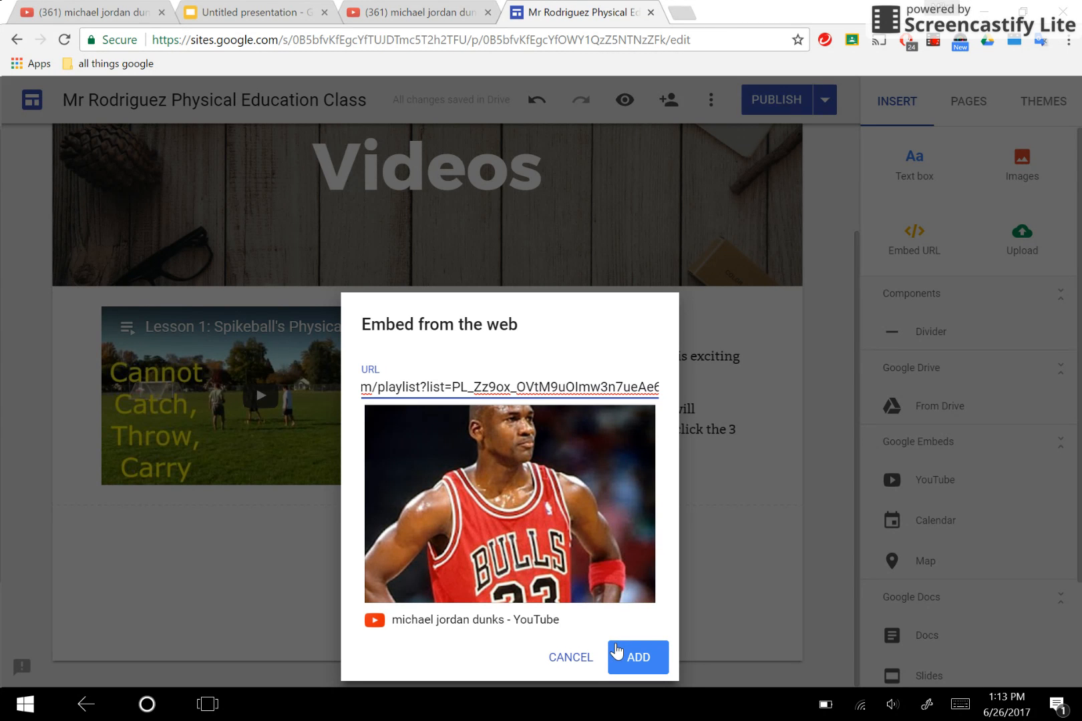
click(637, 657)
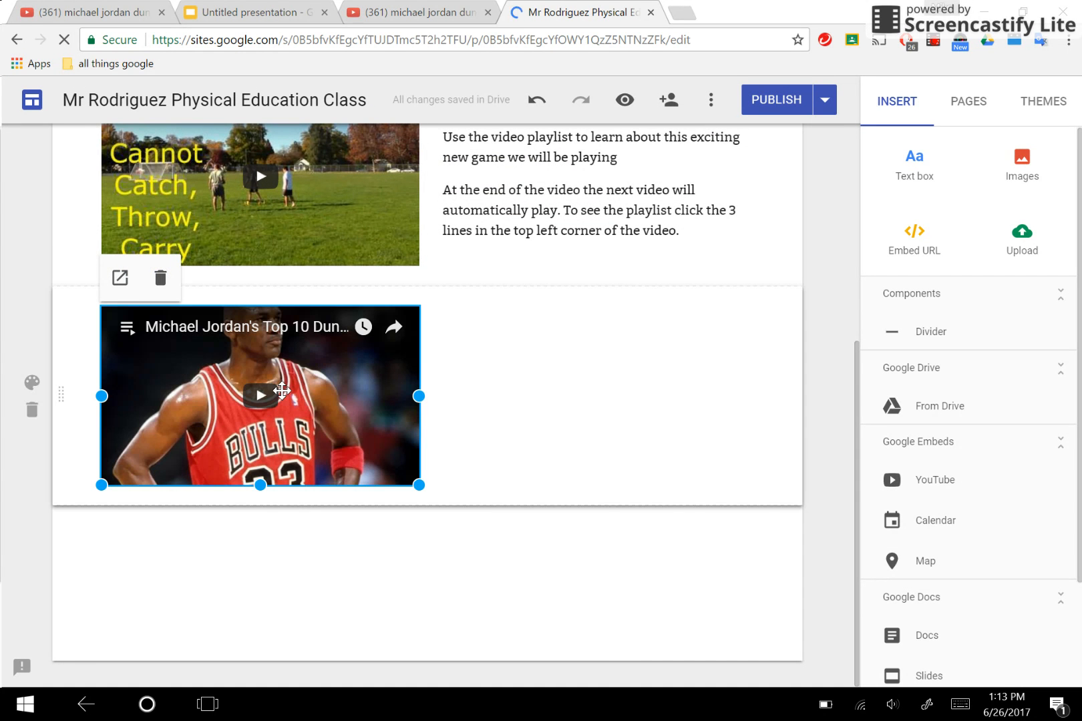
mouse_move(217, 372)
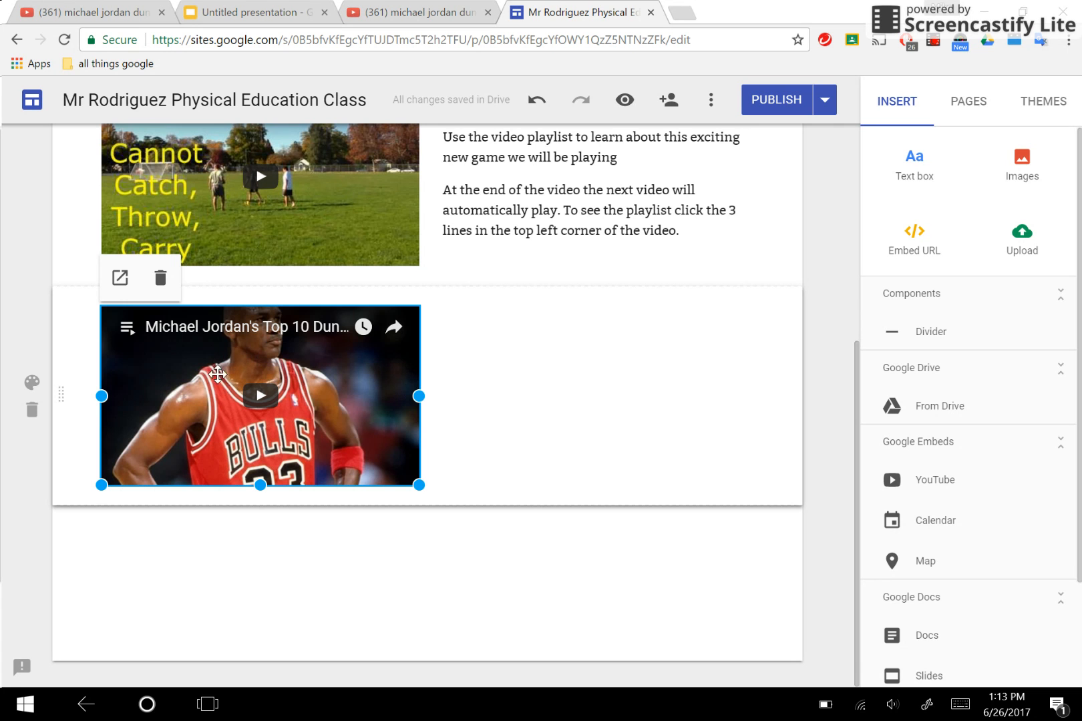
mouse_move(490, 366)
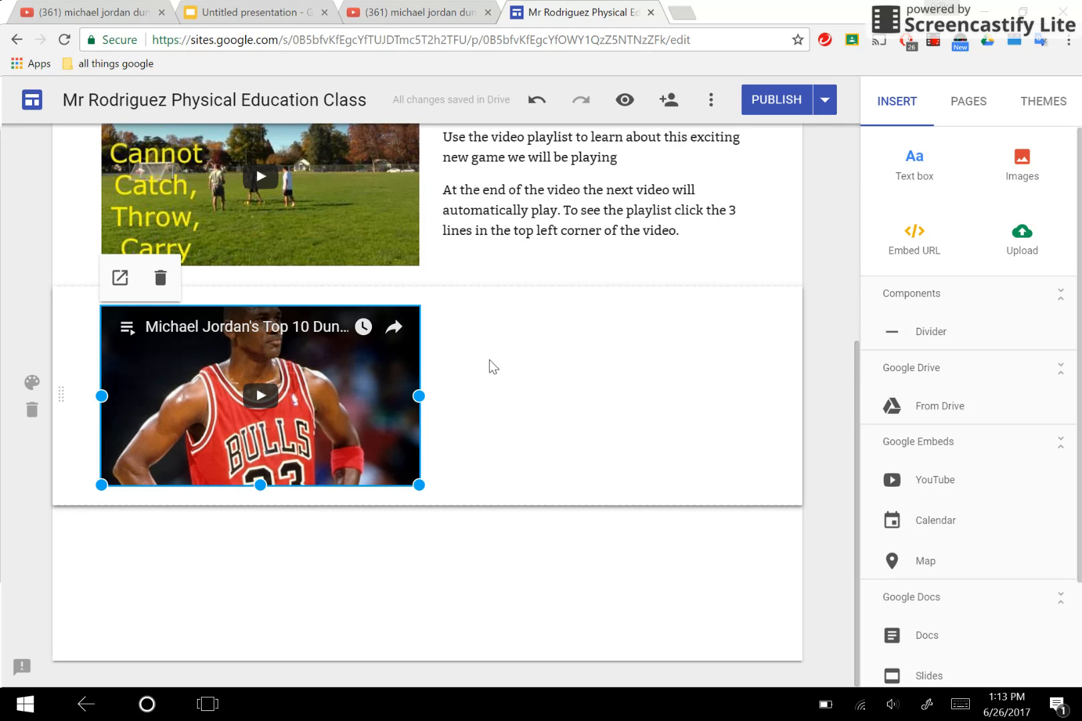
- Add a text box reading 'michael jordan dunks playlist' next to the embedded video
click(490, 366)
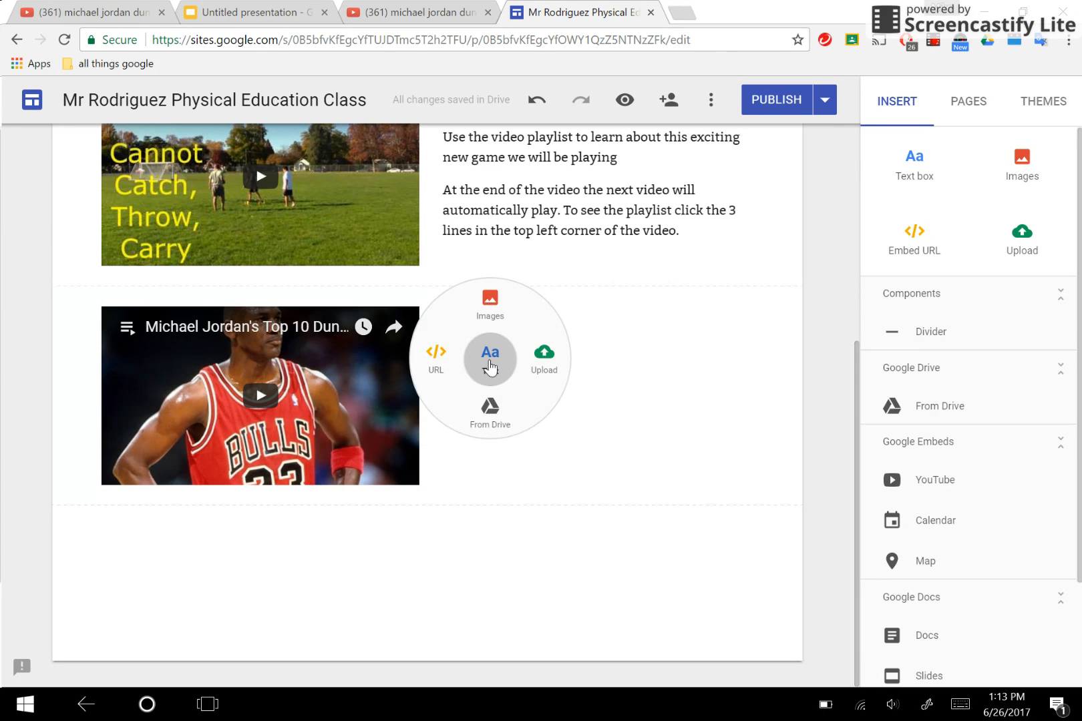
click(490, 359)
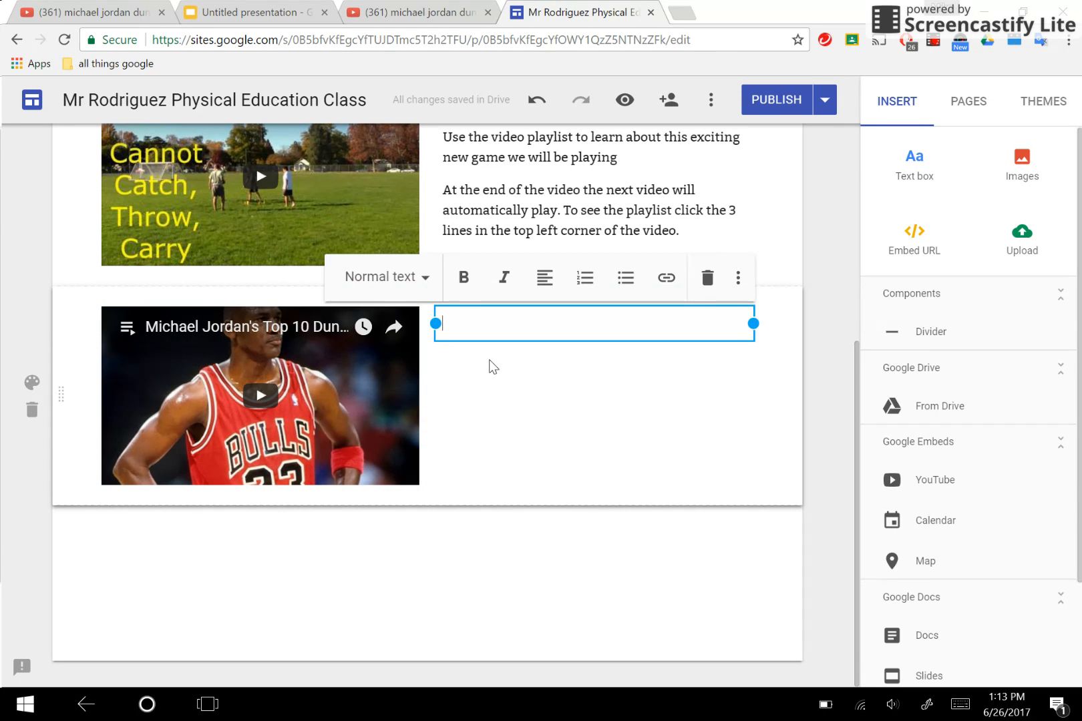
text(michael)
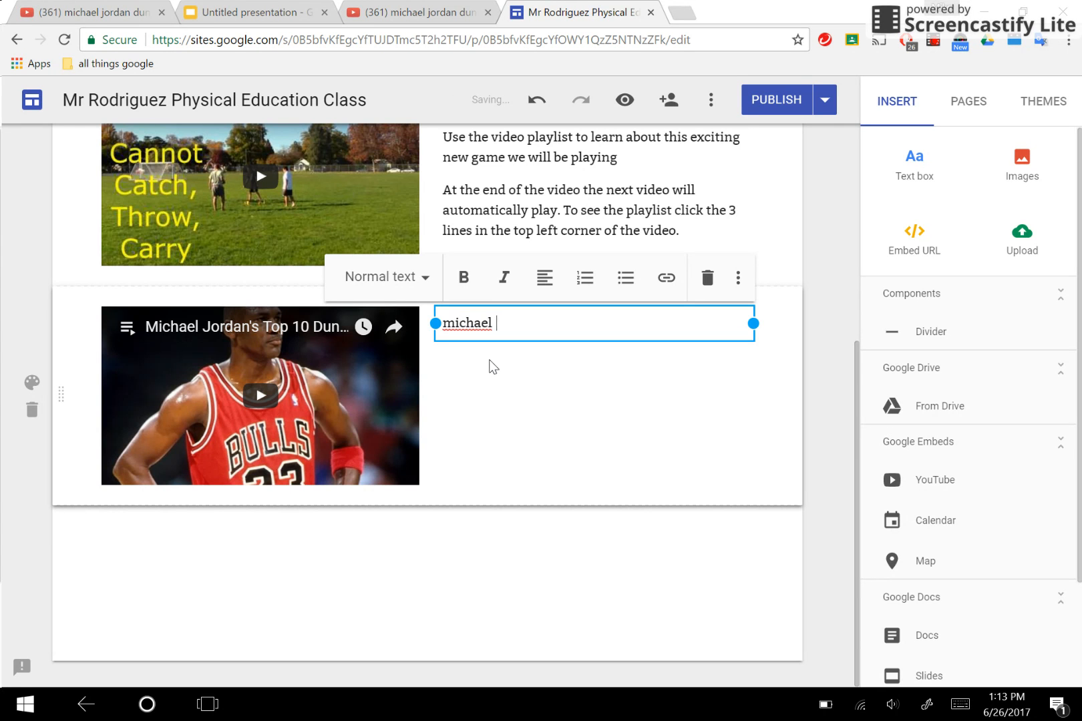
text(jordan dunk)
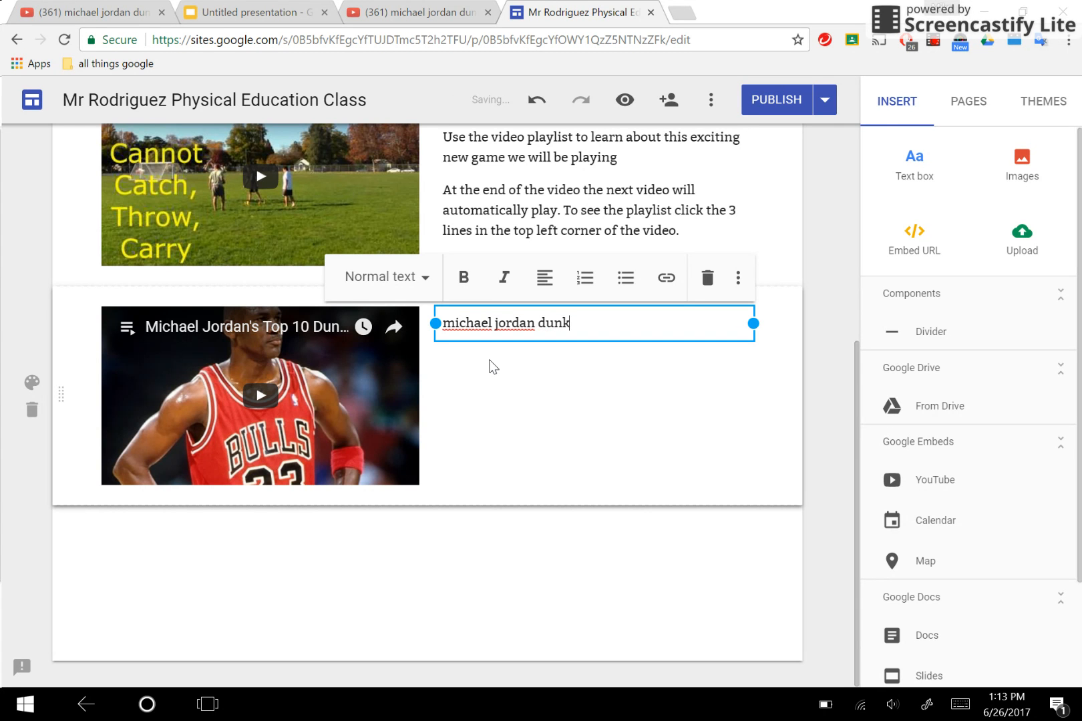
text(s playlist)
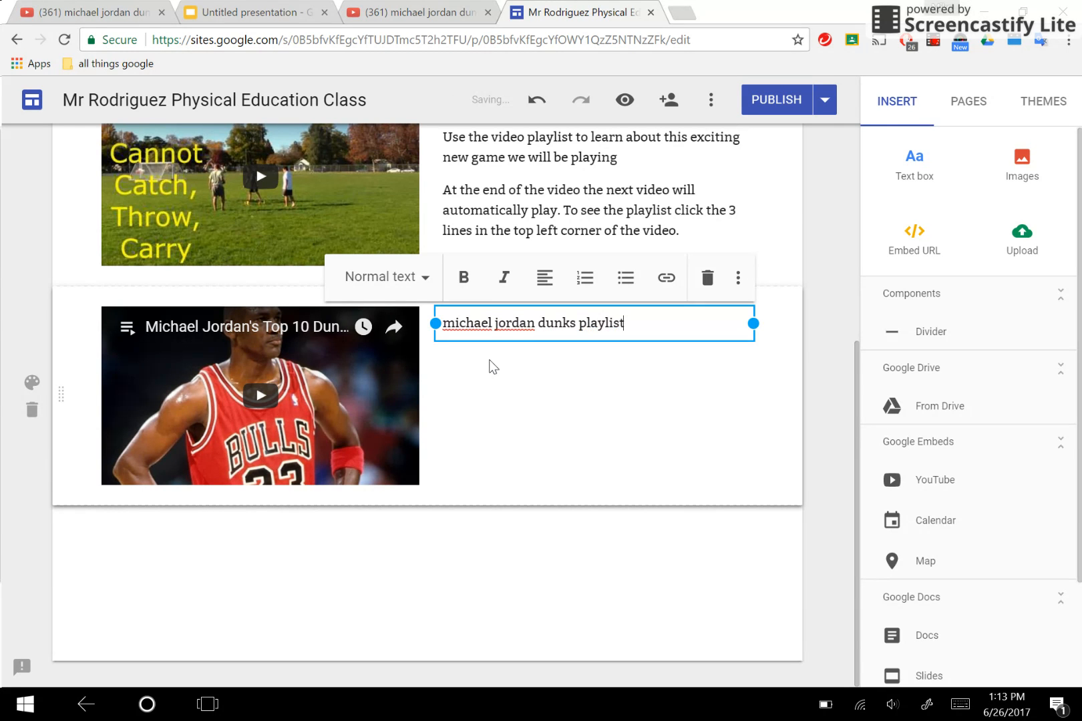
click(490, 415)
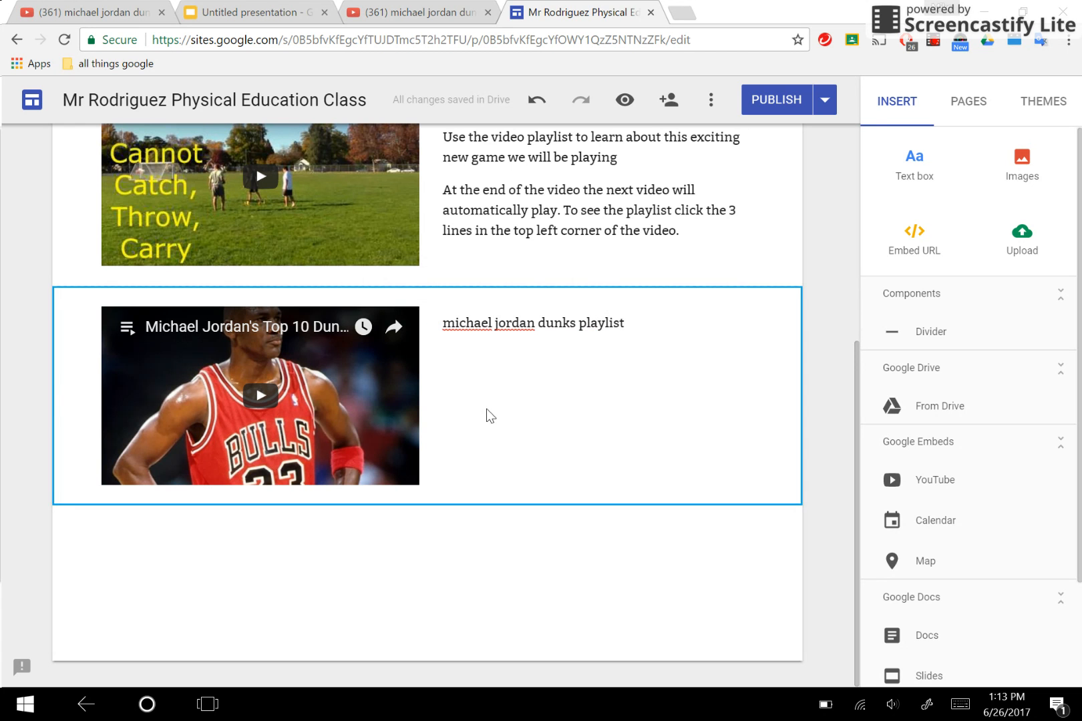
mouse_move(775, 99)
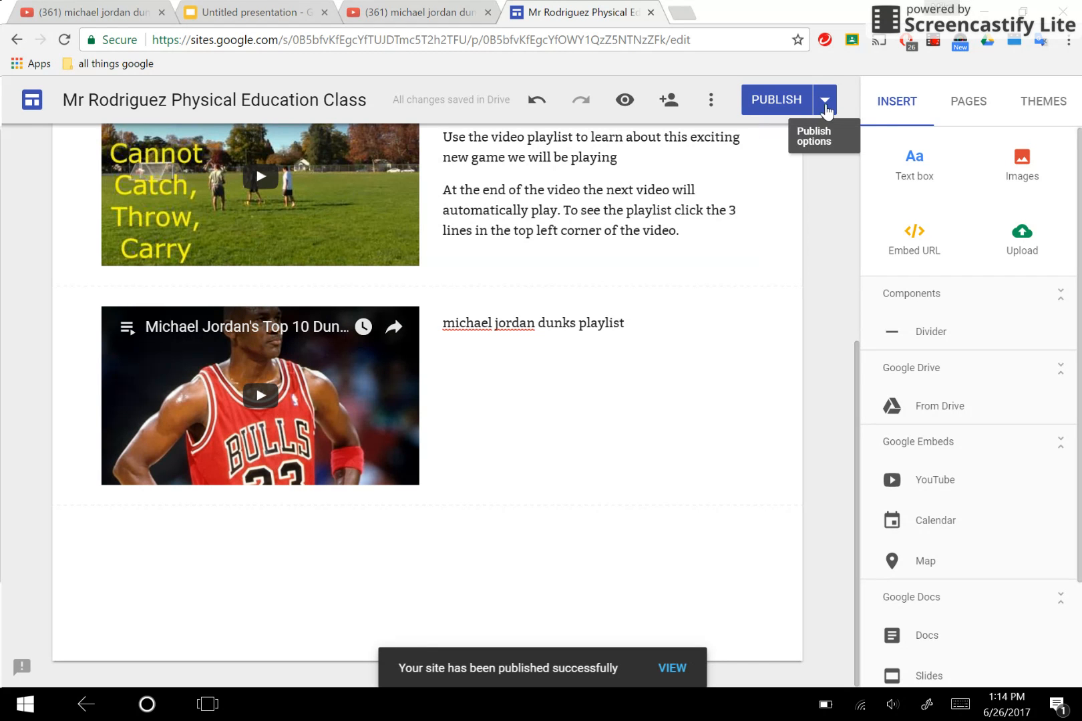
- Publish the Google Site and open the live published Videos page in a new tab
click(825, 100)
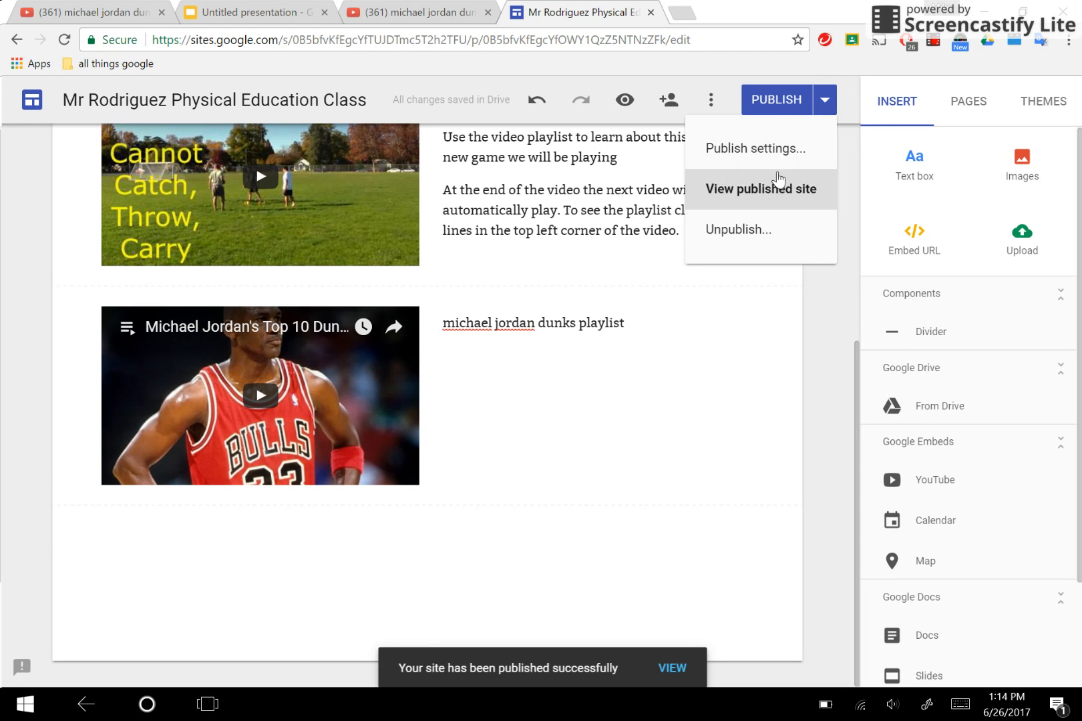
click(760, 189)
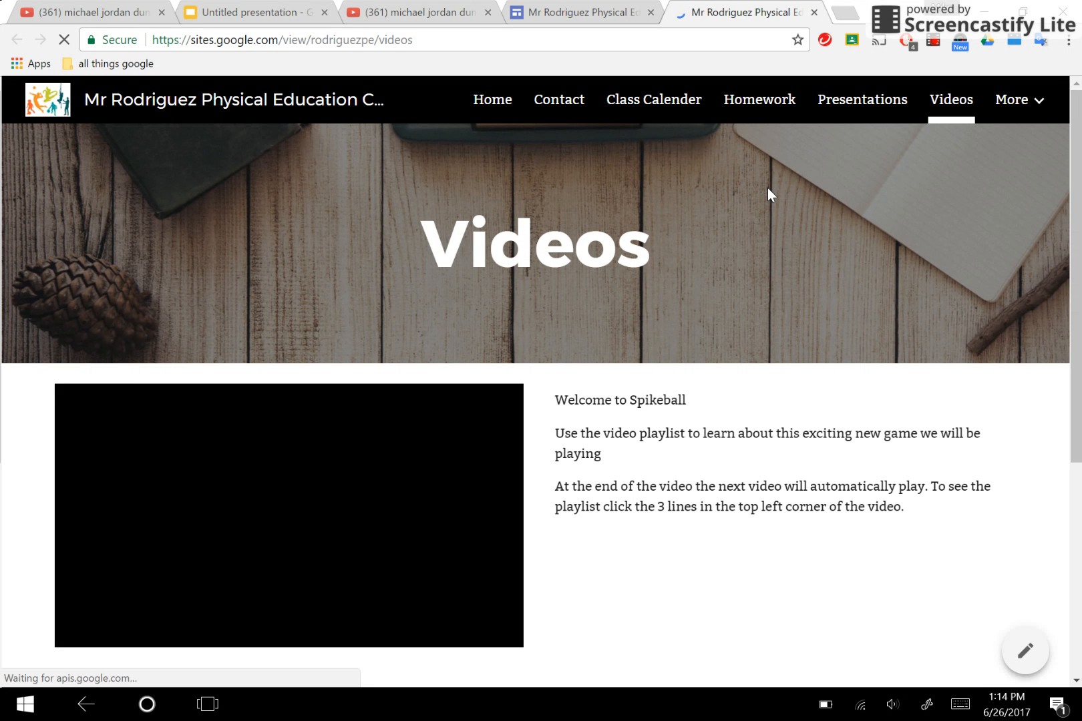
- Play and pause the embedded playlist, then show its three-video list
scroll(down, 3)
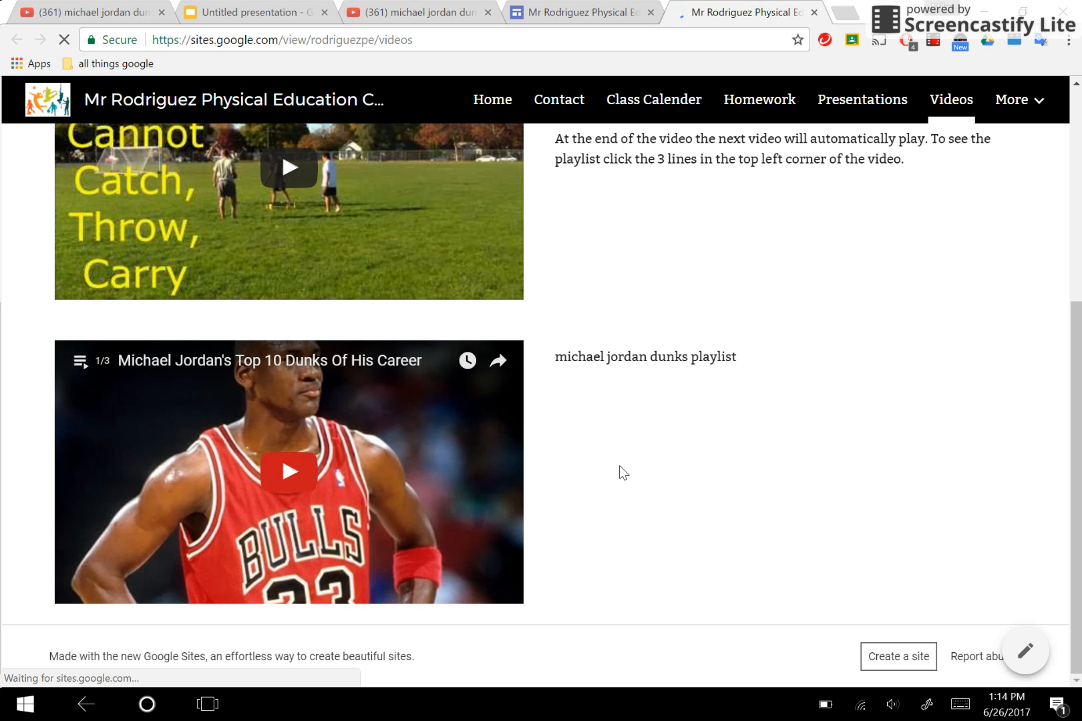
click(289, 472)
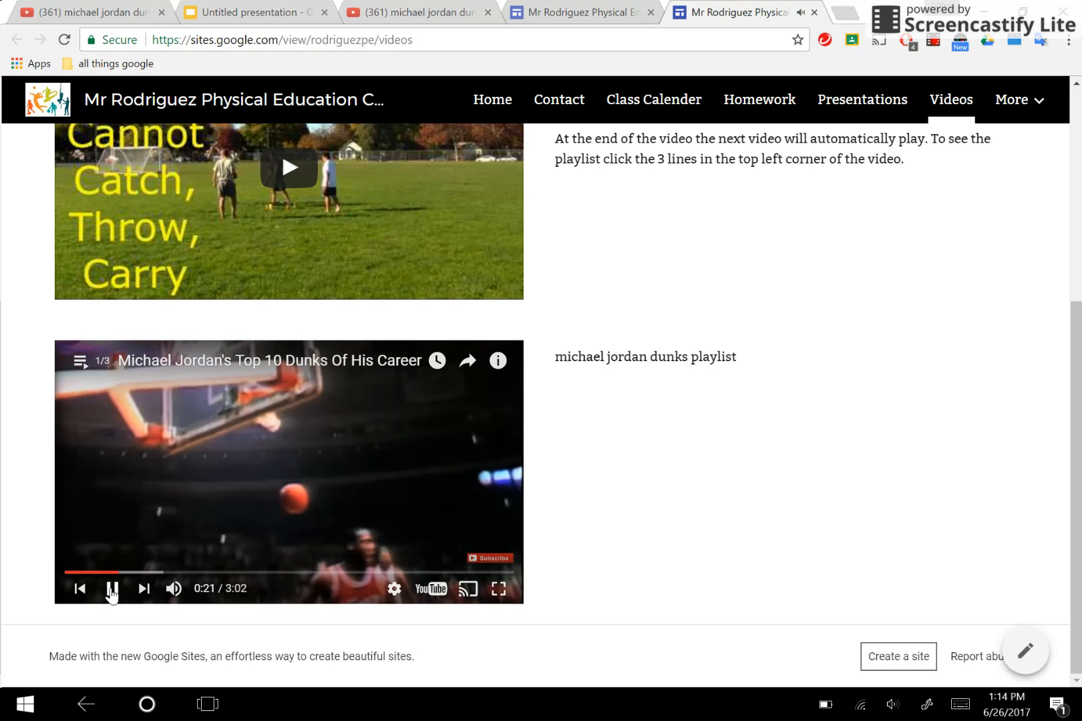
click(111, 589)
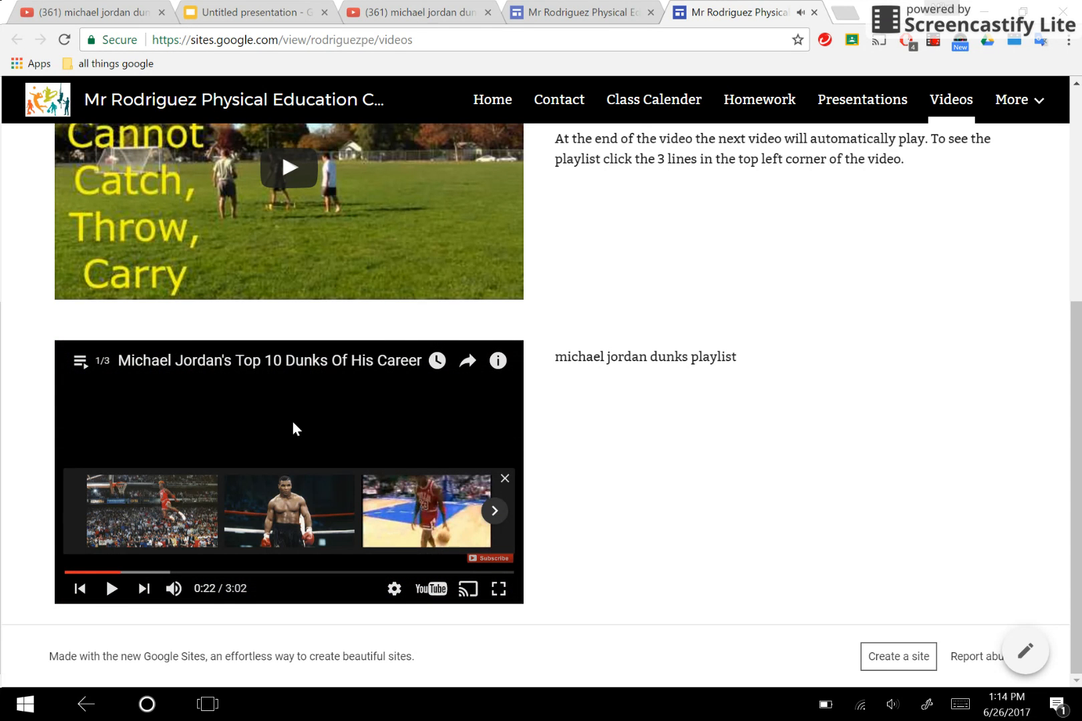
mouse_move(80, 361)
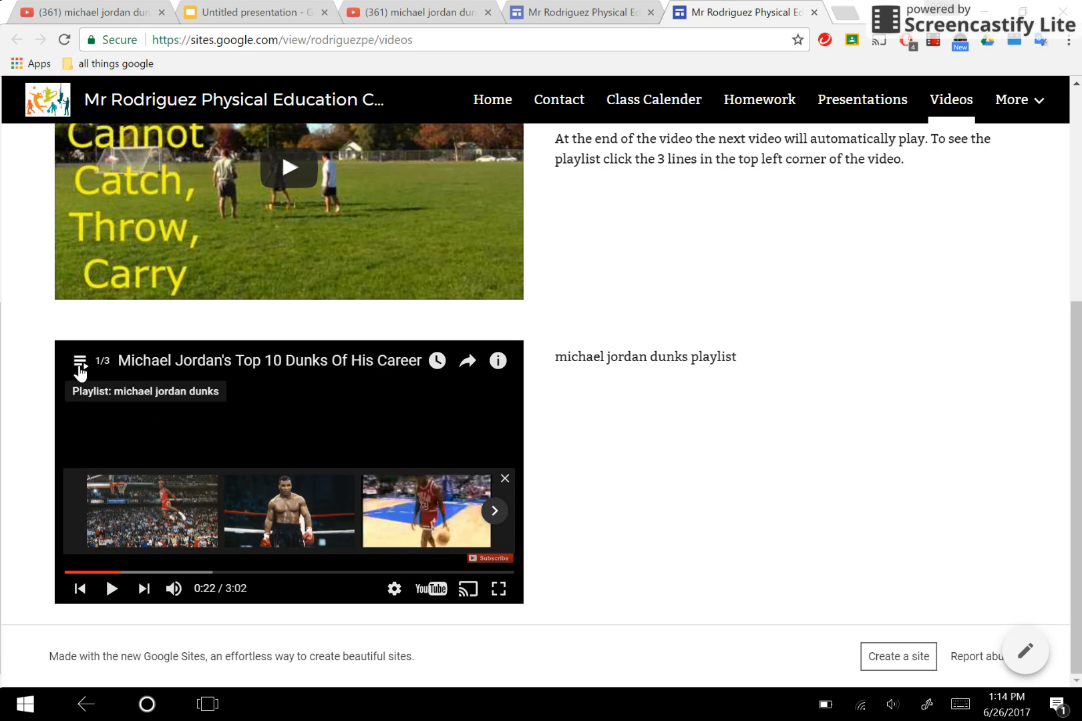
click(80, 360)
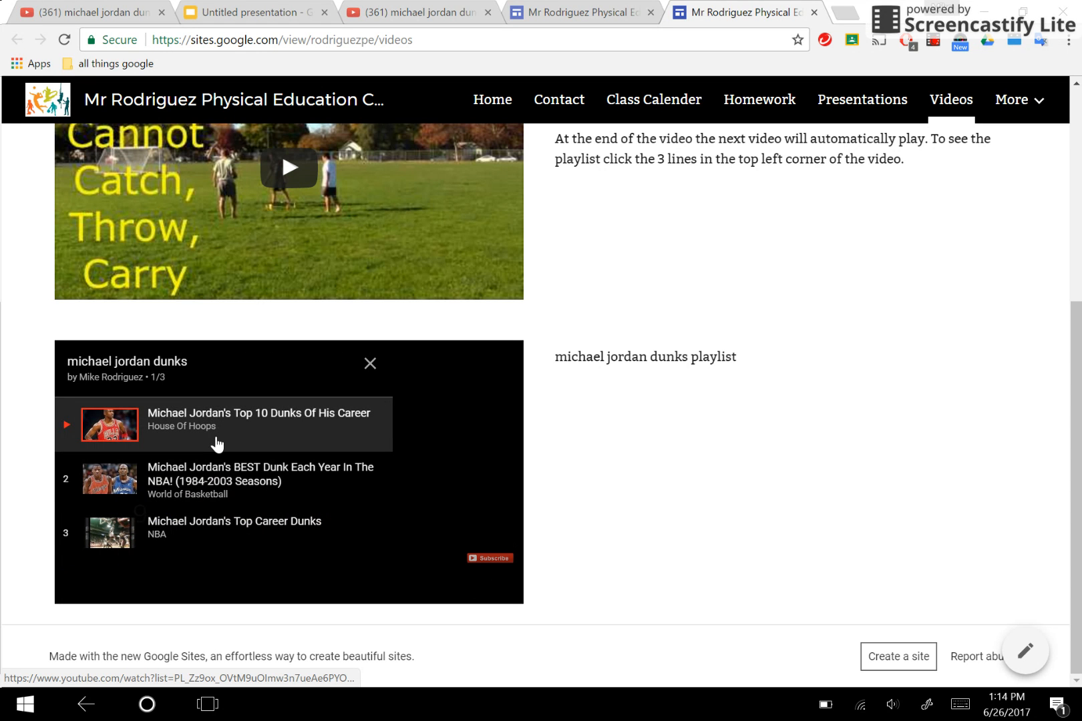
mouse_move(303, 535)
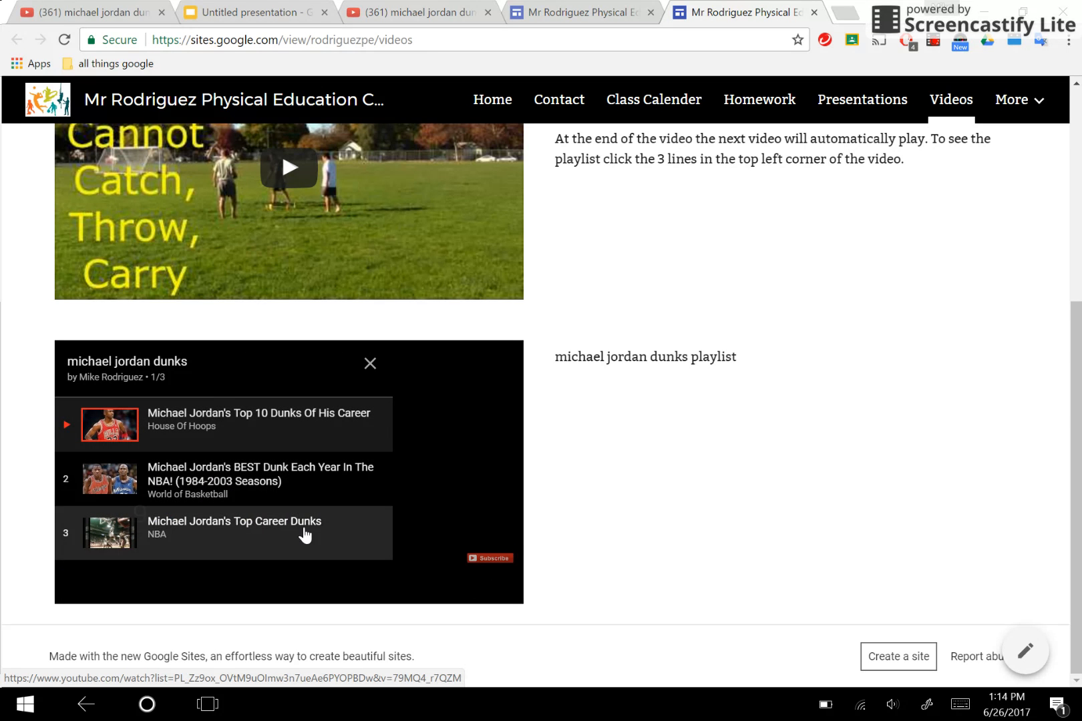